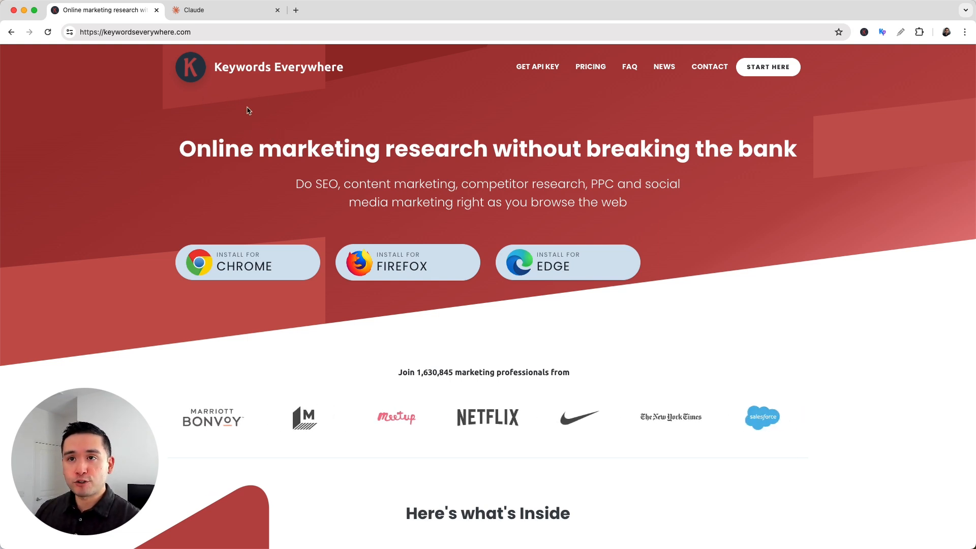
# Step: Switch from the Keywords Everywhere homepage to the empty Claude chat tab
pyautogui.click(223, 10)
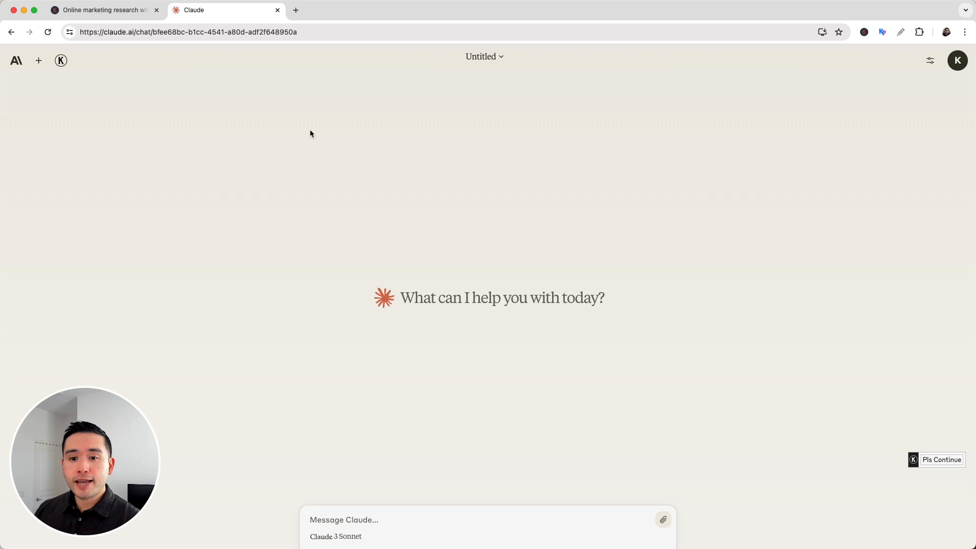
pyautogui.moveTo(330, 153)
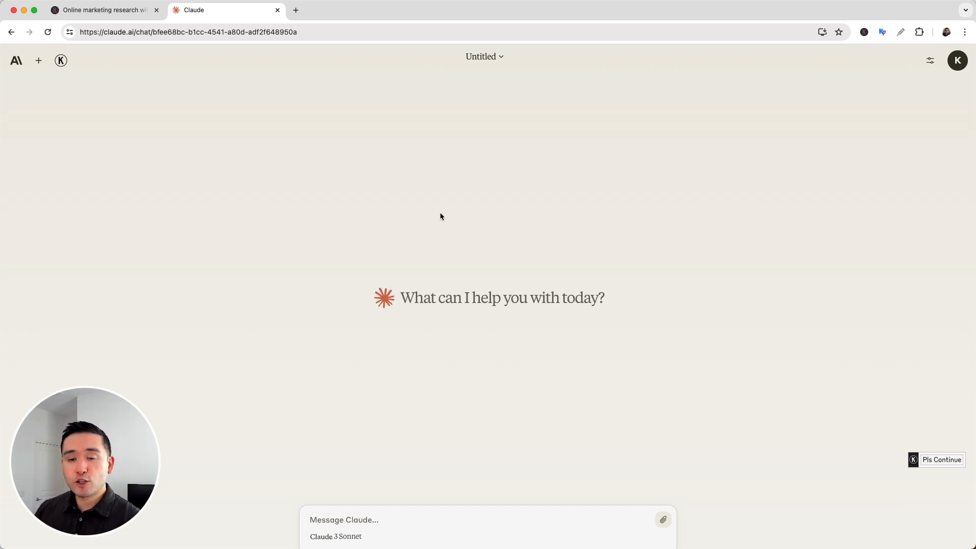
# Step: Bring up the Keywords Everywhere prompt templates panel and choose the Copywriting category
pyautogui.click(60, 60)
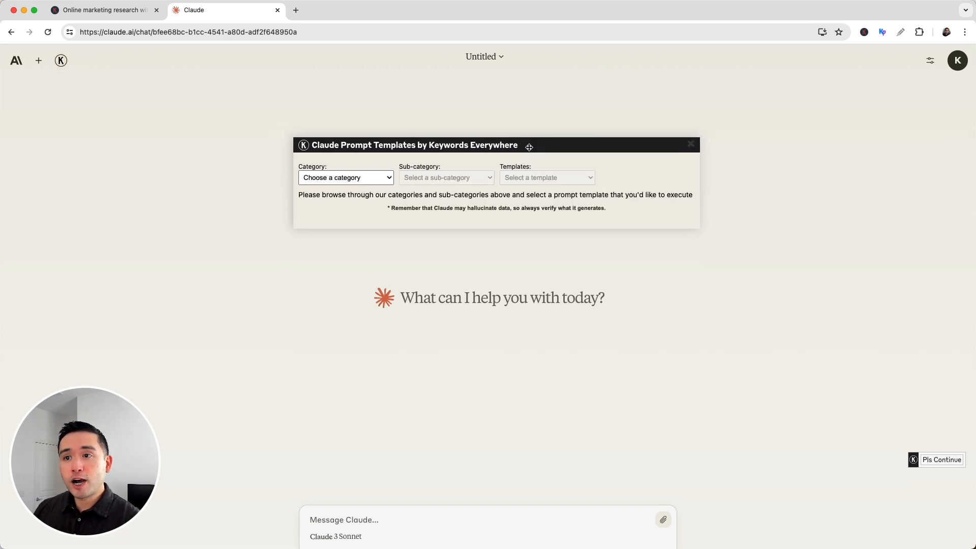
pyautogui.moveTo(529, 145); pyautogui.dragTo(540, 155)
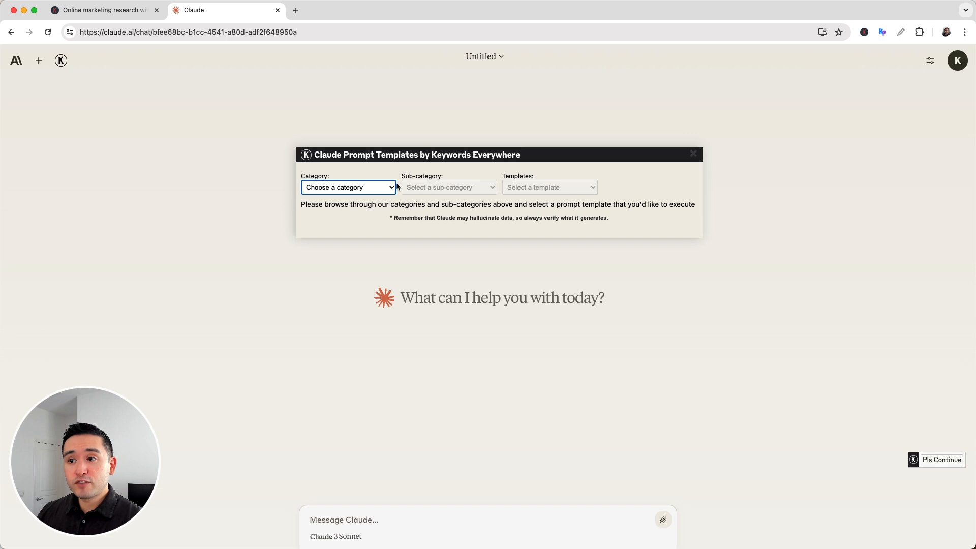
pyautogui.click(348, 187)
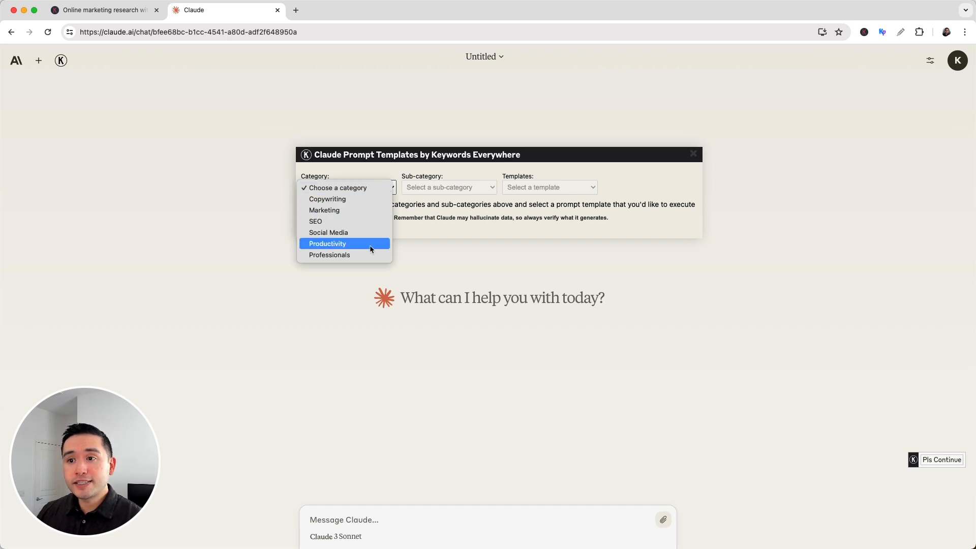
pyautogui.moveTo(326, 198)
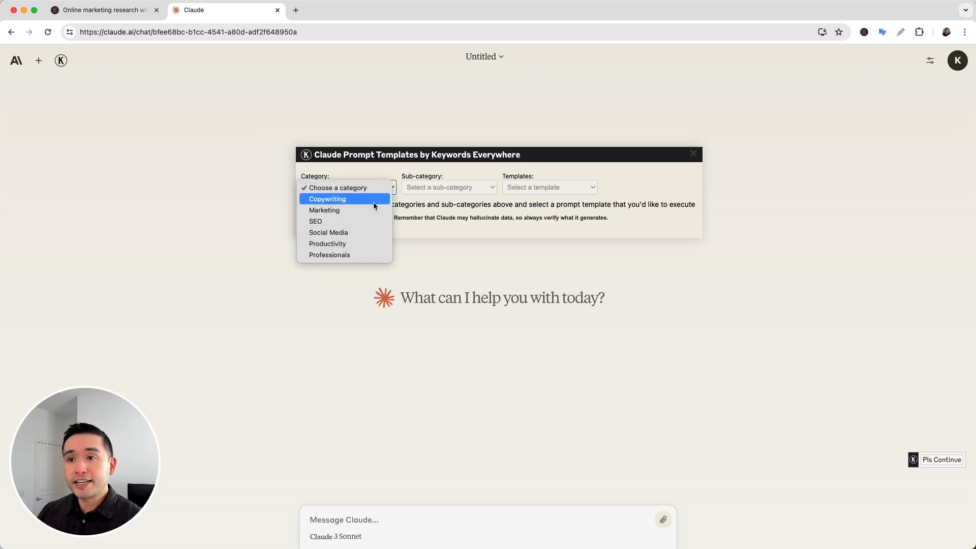
pyautogui.click(326, 198)
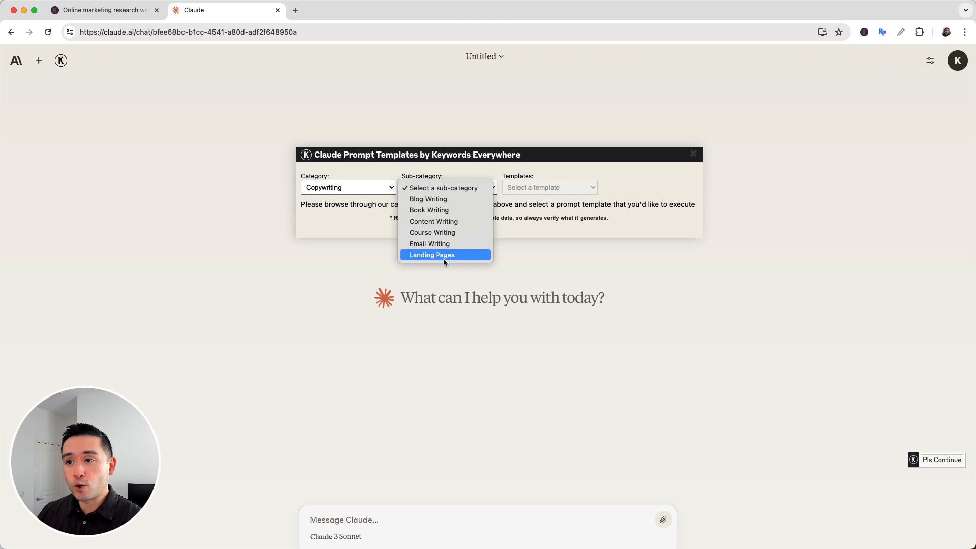
pyautogui.moveTo(428, 209)
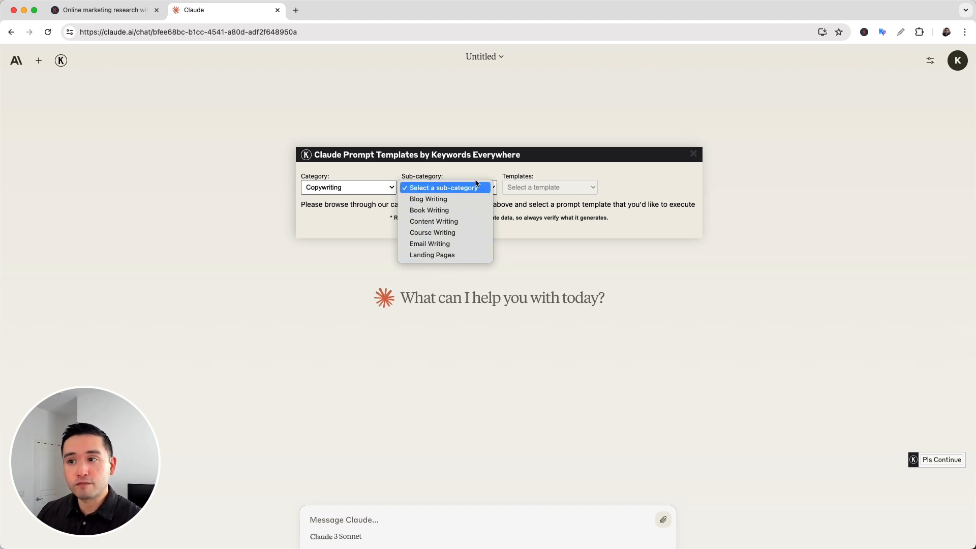
pyautogui.moveTo(444, 198)
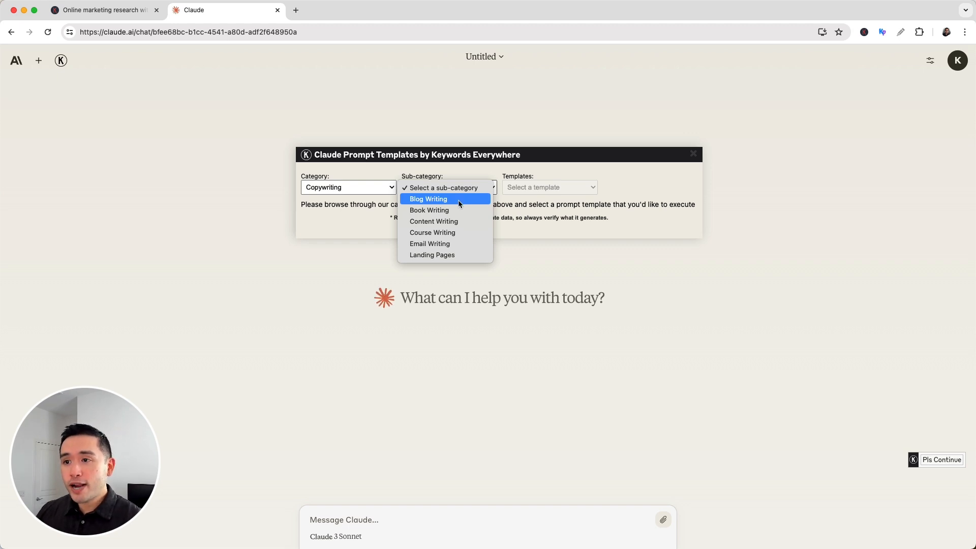
pyautogui.moveTo(433, 221)
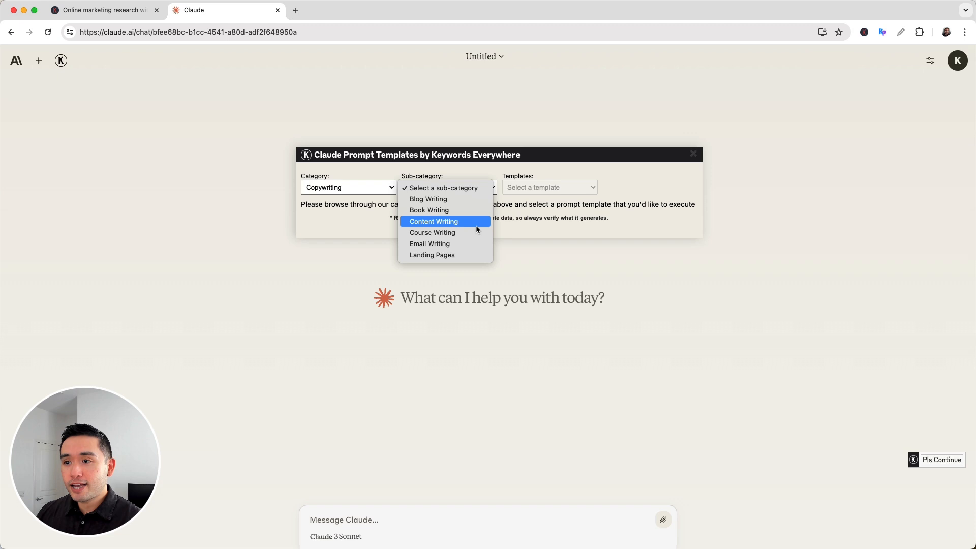
pyautogui.moveTo(444, 254)
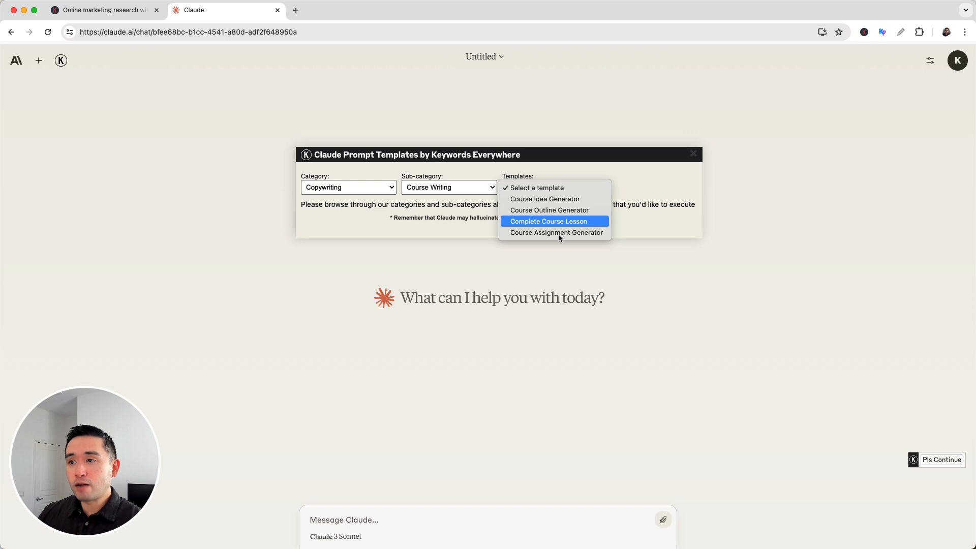
pyautogui.moveTo(554, 209)
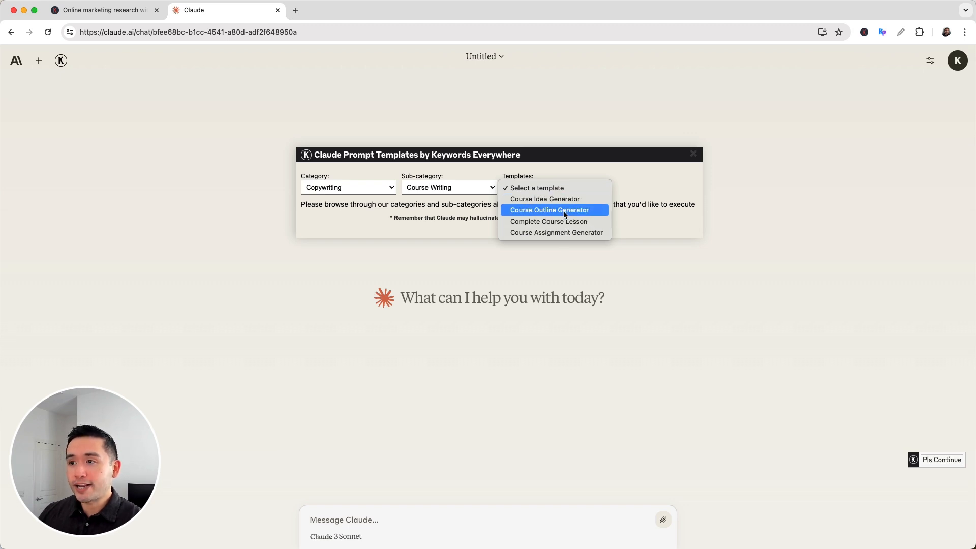
pyautogui.moveTo(543, 198)
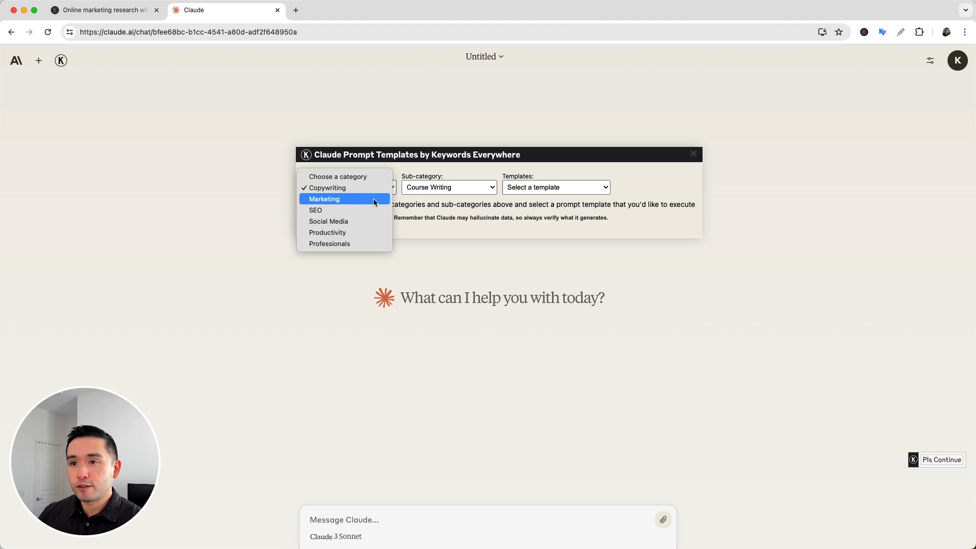
# Step: Browse the Marketing › Miscellaneous templates
pyautogui.click(323, 198)
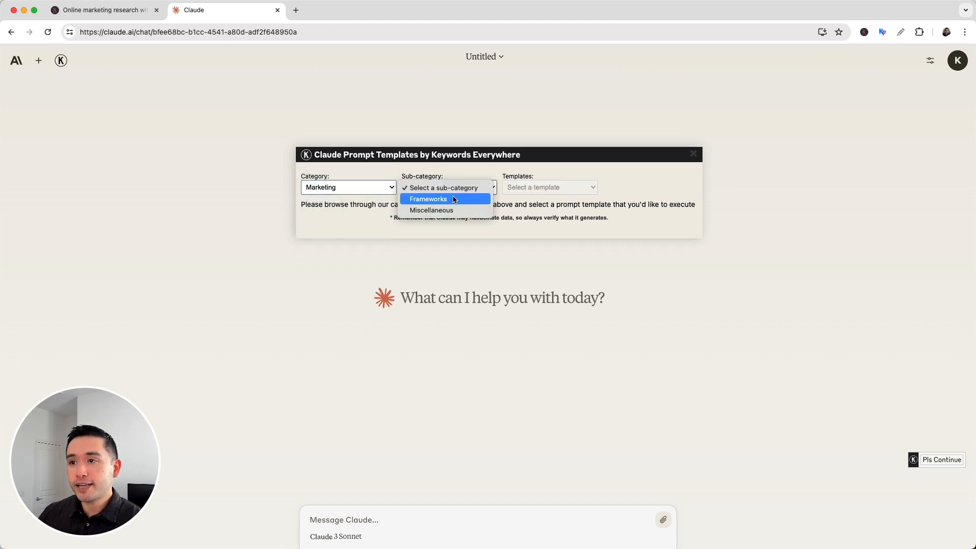
pyautogui.click(427, 198)
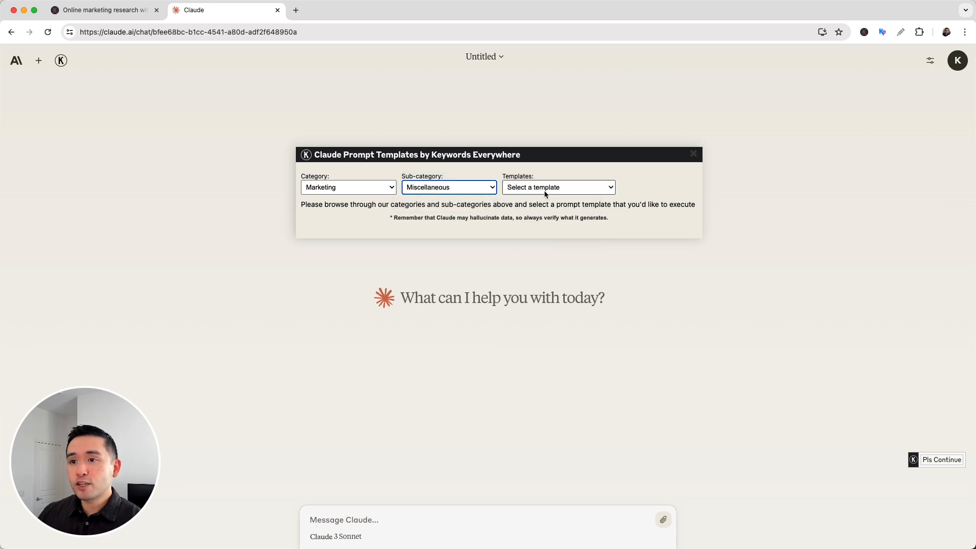
pyautogui.click(557, 187)
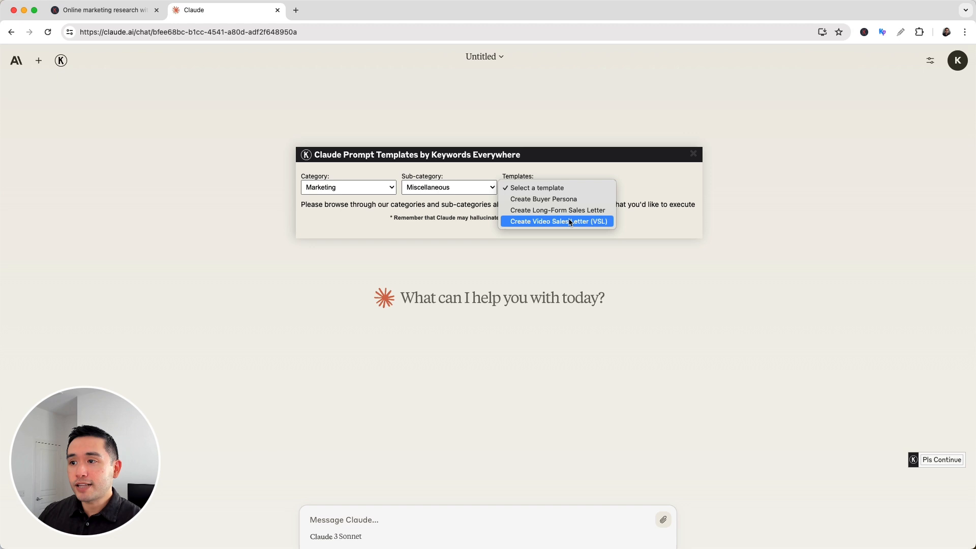
# Step: Switch to SEO › Keyword Research and list its templates
pyautogui.click(348, 187)
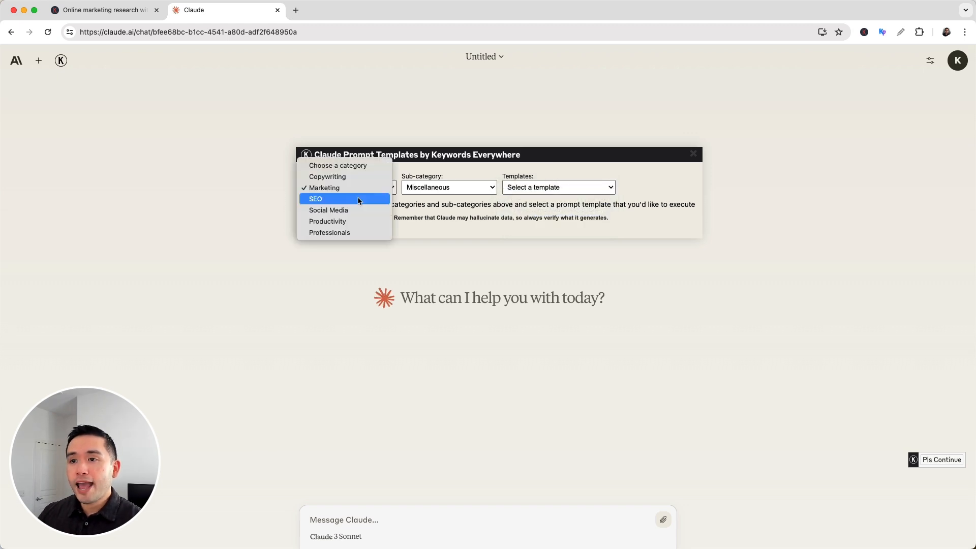
pyautogui.click(315, 198)
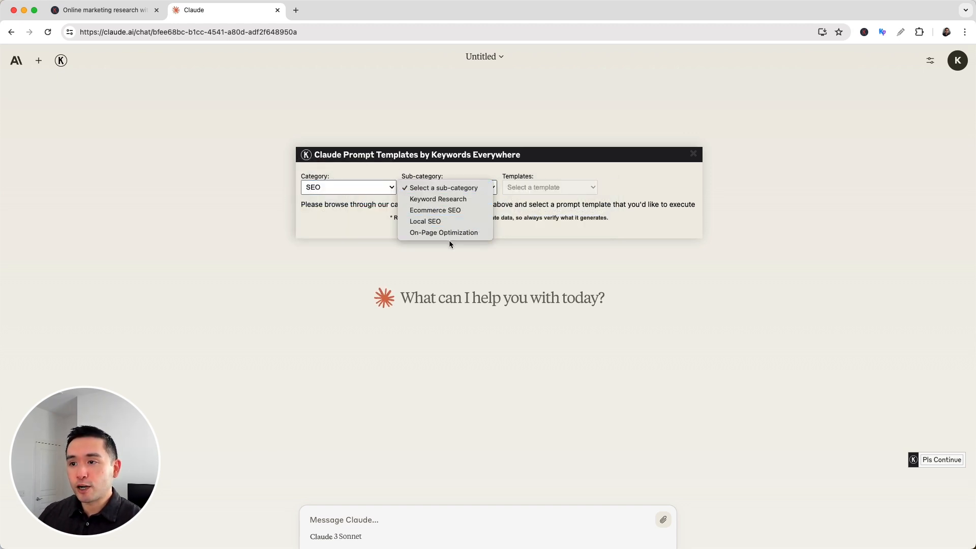
pyautogui.click(438, 198)
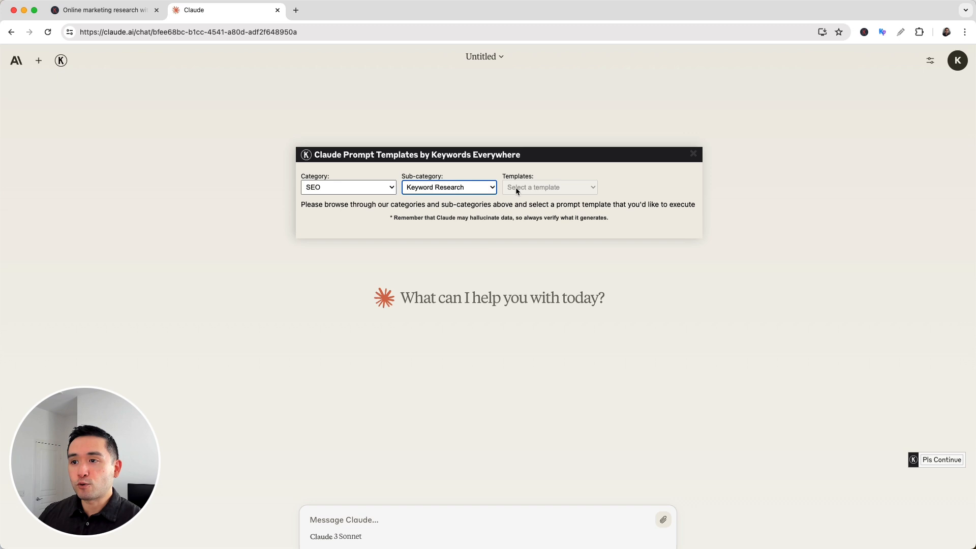
pyautogui.click(549, 187)
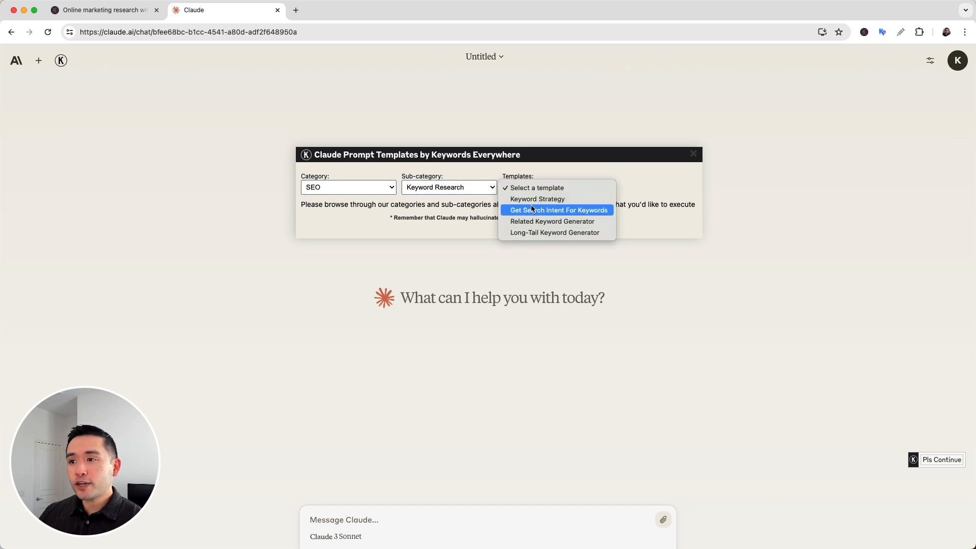
# Step: Browse the Social Media › Facebook post templates
pyautogui.click(347, 187)
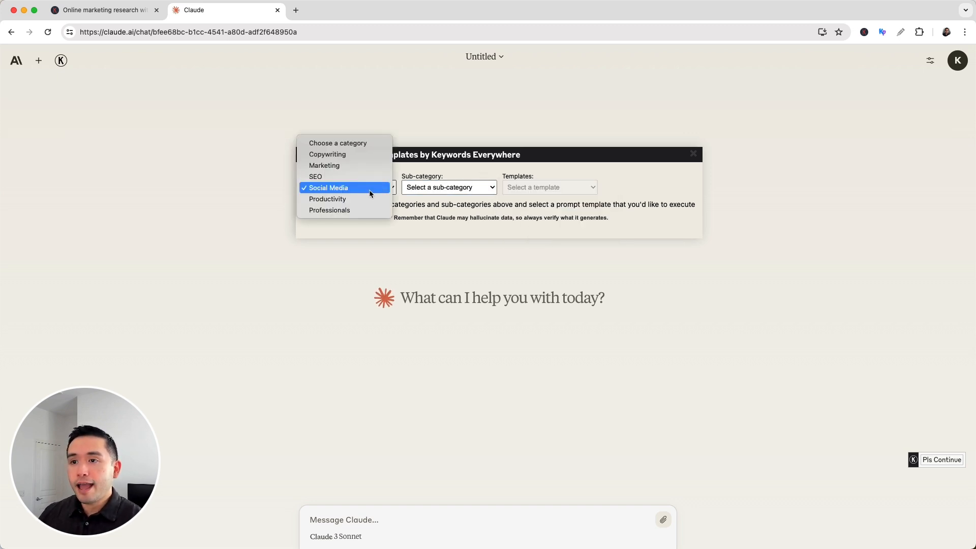
pyautogui.click(328, 187)
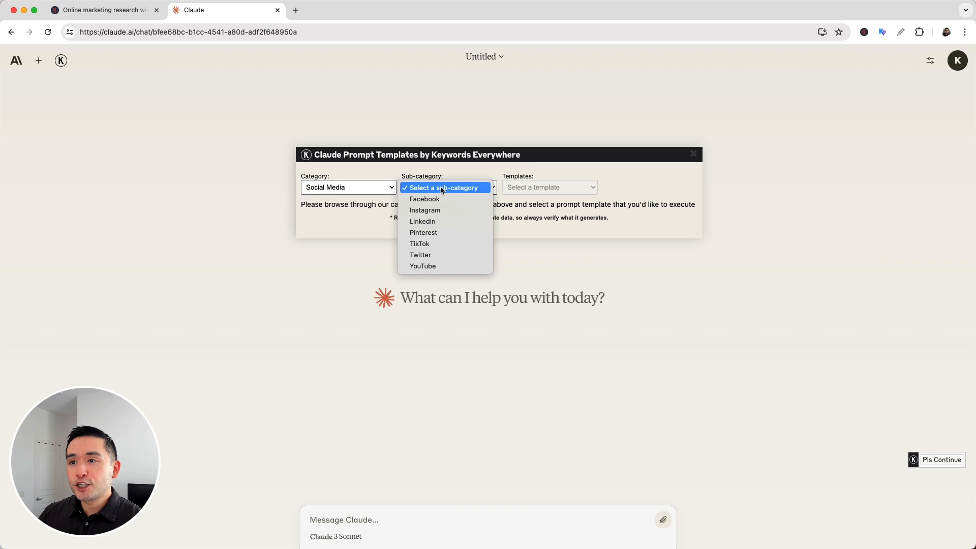
pyautogui.moveTo(455, 206)
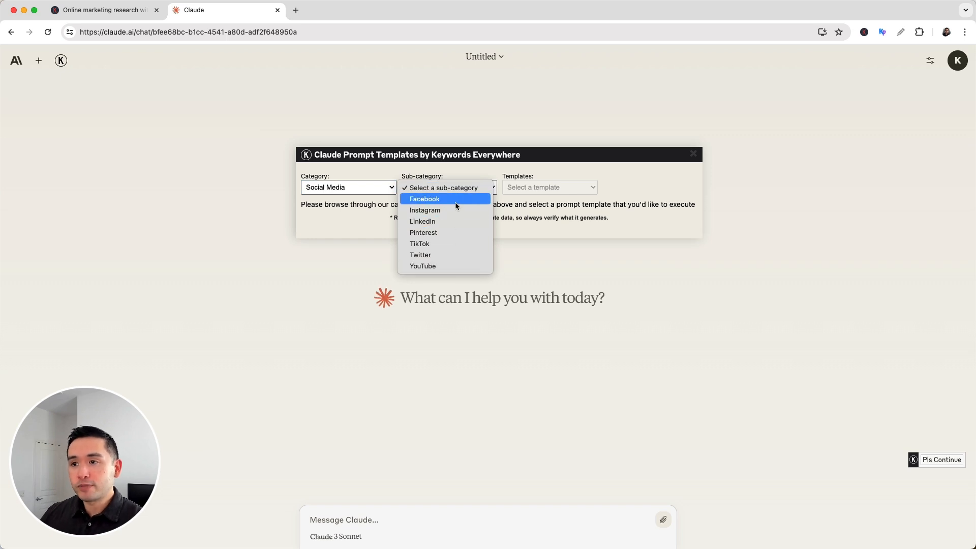
pyautogui.click(424, 198)
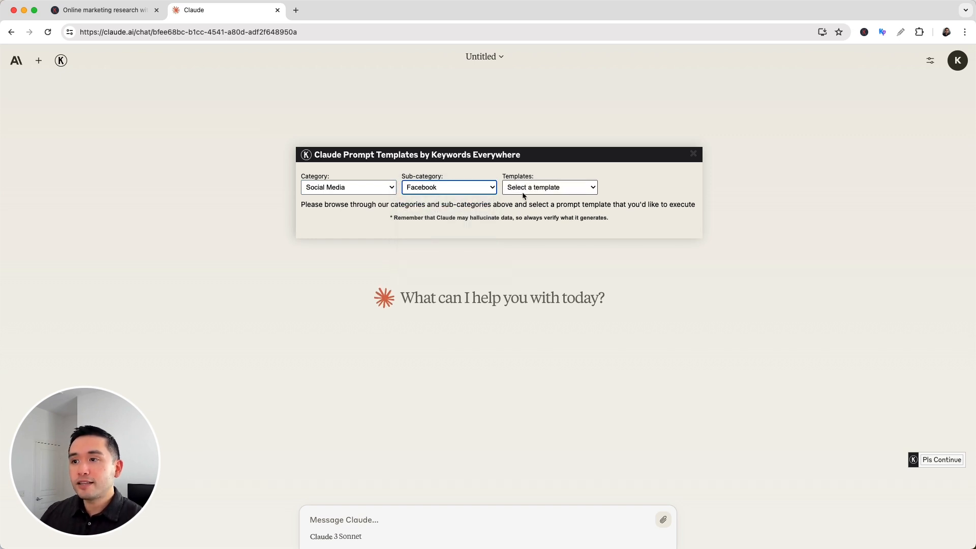
pyautogui.click(547, 187)
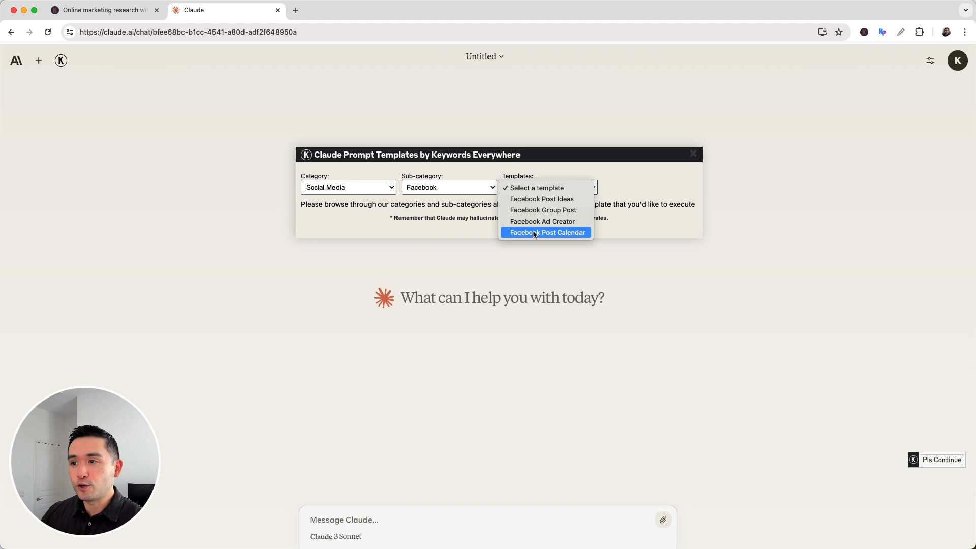
pyautogui.moveTo(545, 209)
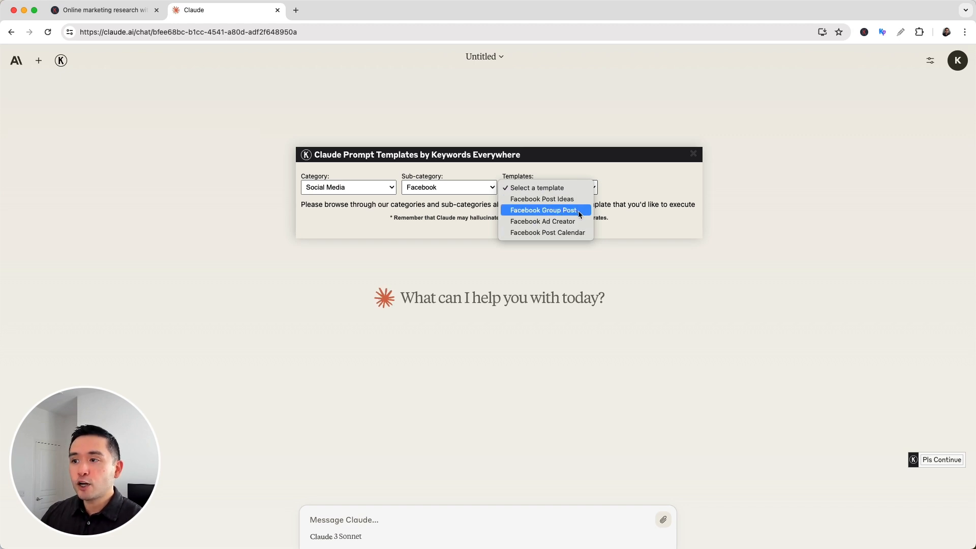
pyautogui.moveTo(541, 220)
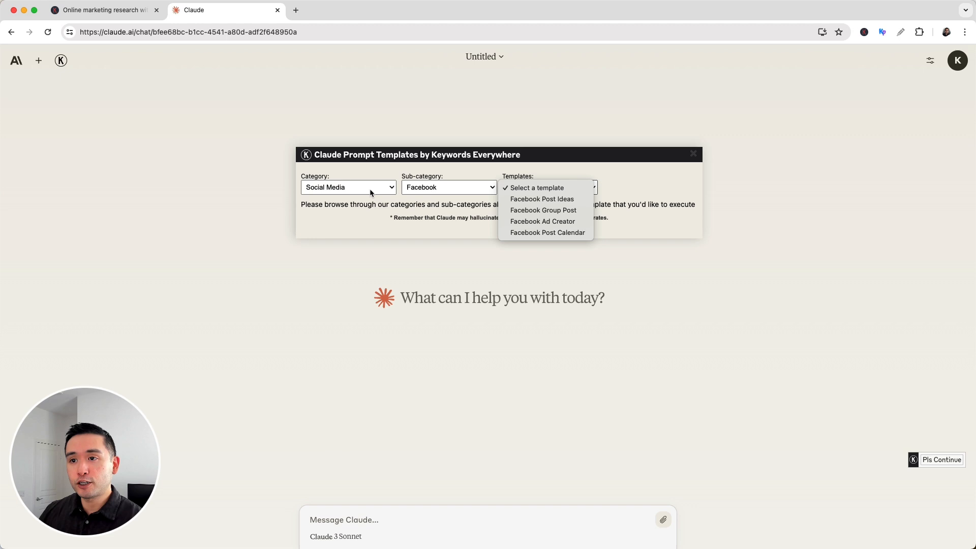
# Step: Switch to Productivity › Excel and list its Excel templates
pyautogui.click(347, 187)
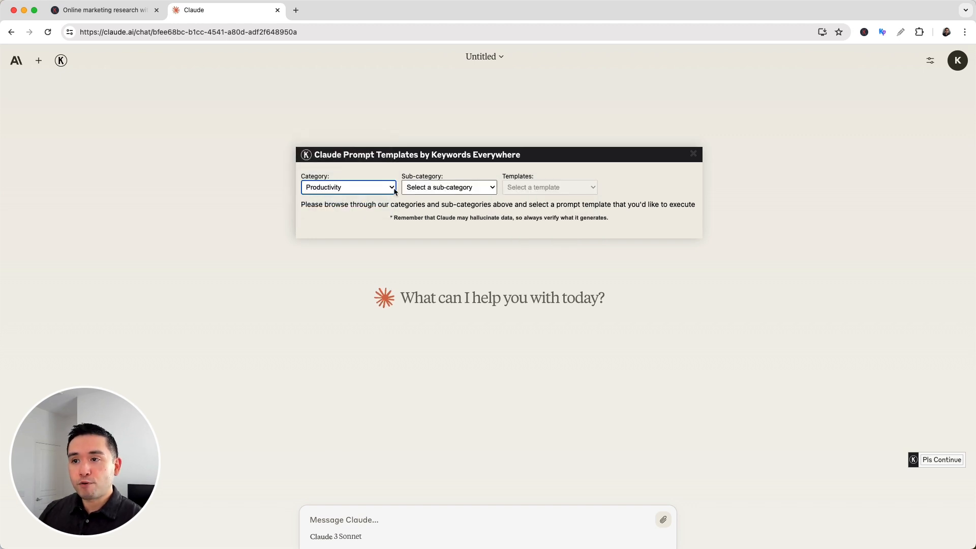
pyautogui.click(448, 187)
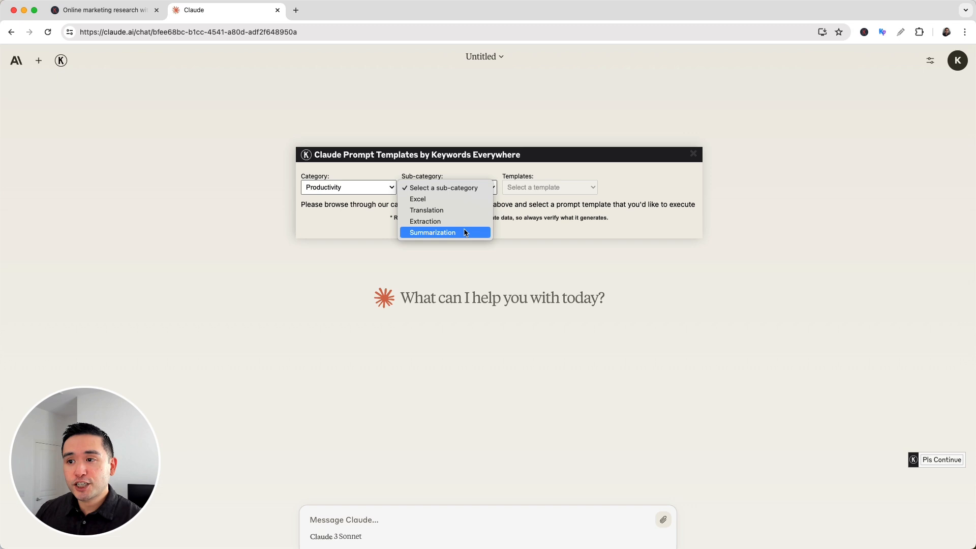
pyautogui.click(417, 198)
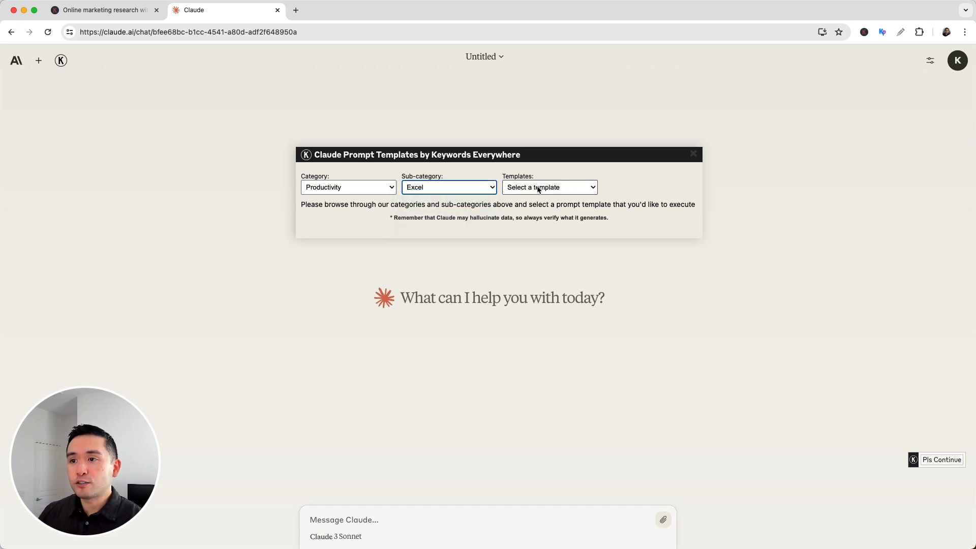
pyautogui.click(548, 187)
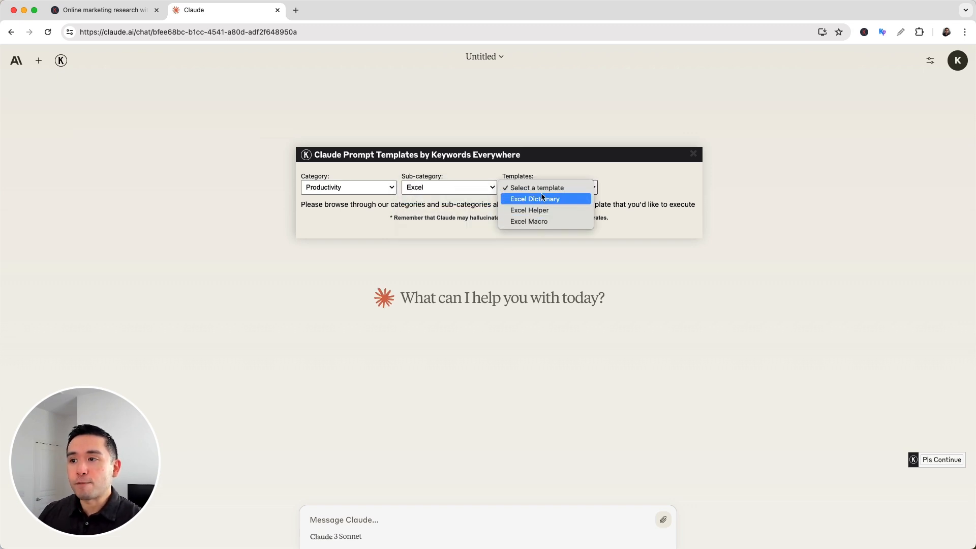
# Step: Browse the Professionals › Accountants templates
pyautogui.click(348, 187)
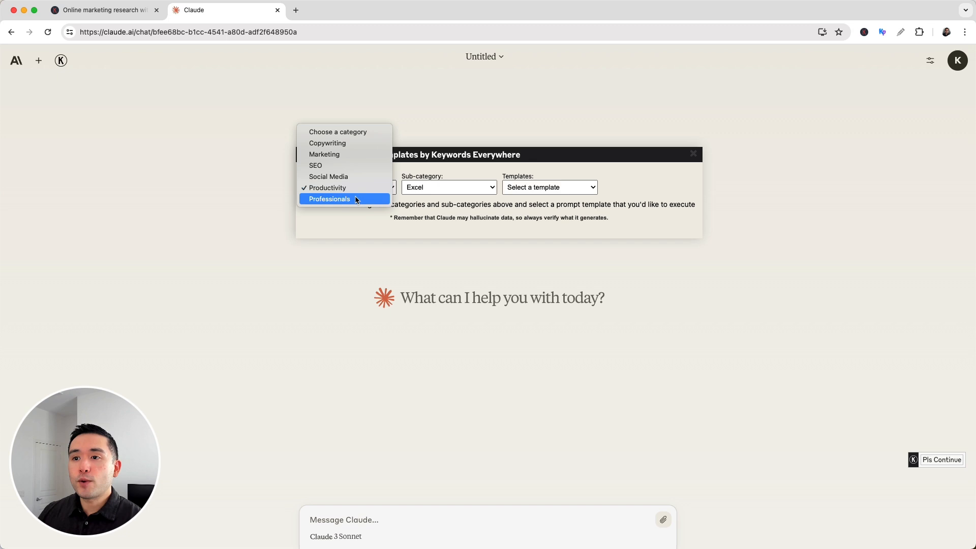
pyautogui.click(328, 198)
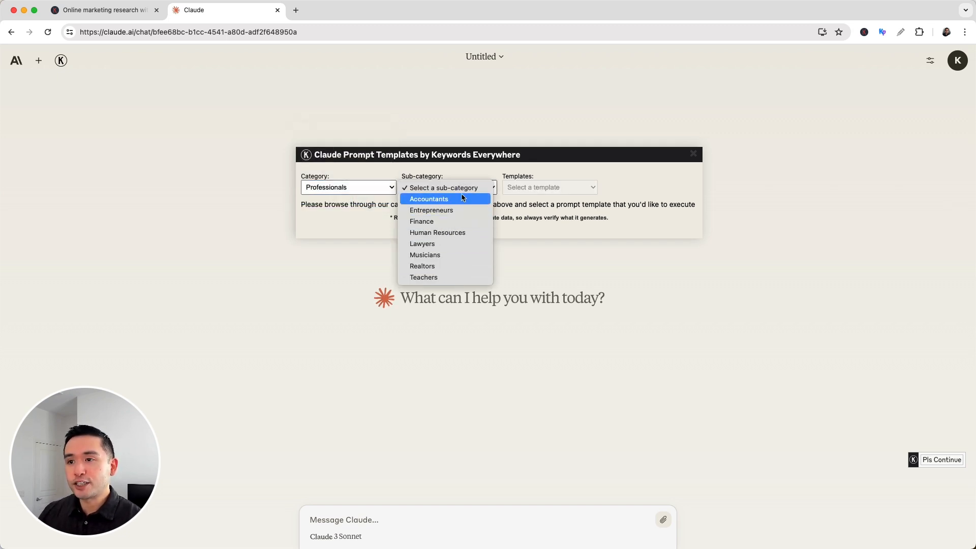
pyautogui.click(444, 198)
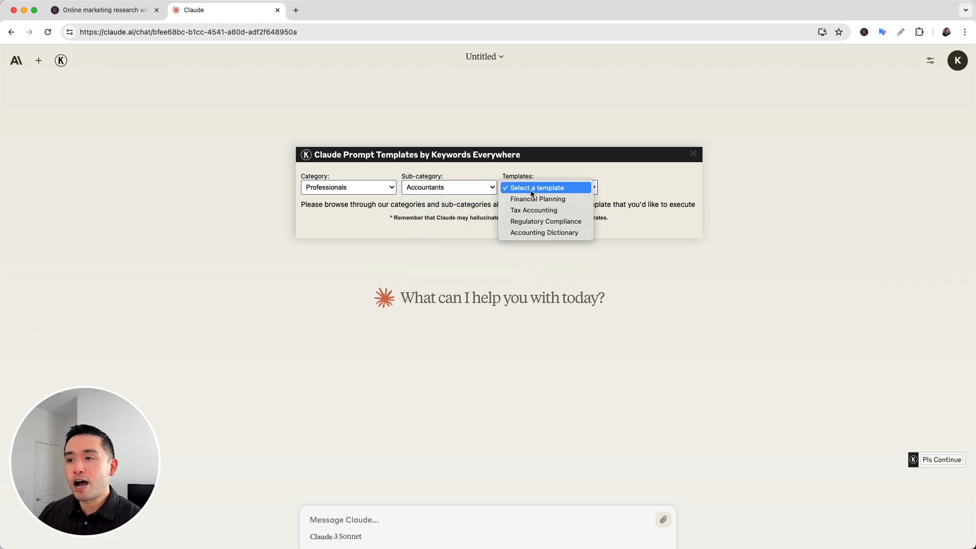
pyautogui.moveTo(545, 220)
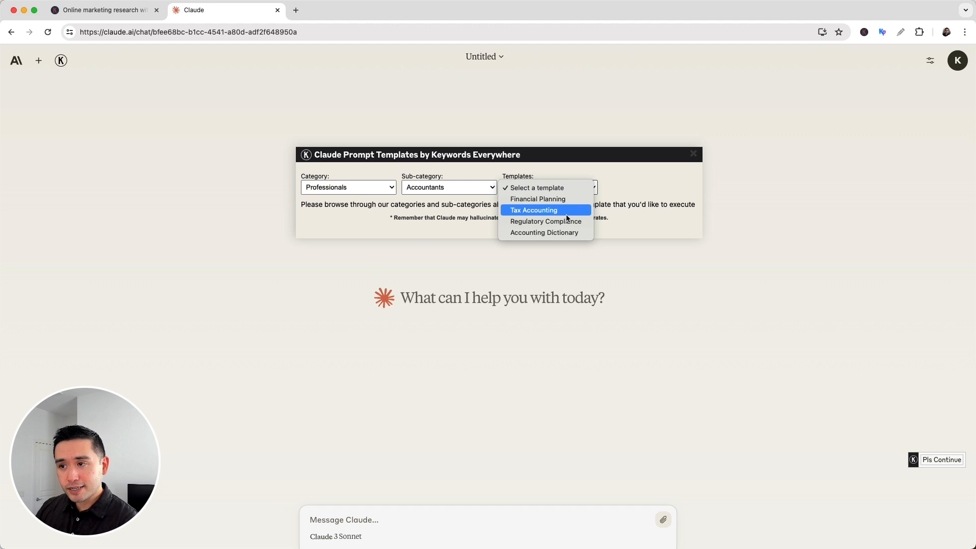
pyautogui.moveTo(533, 187)
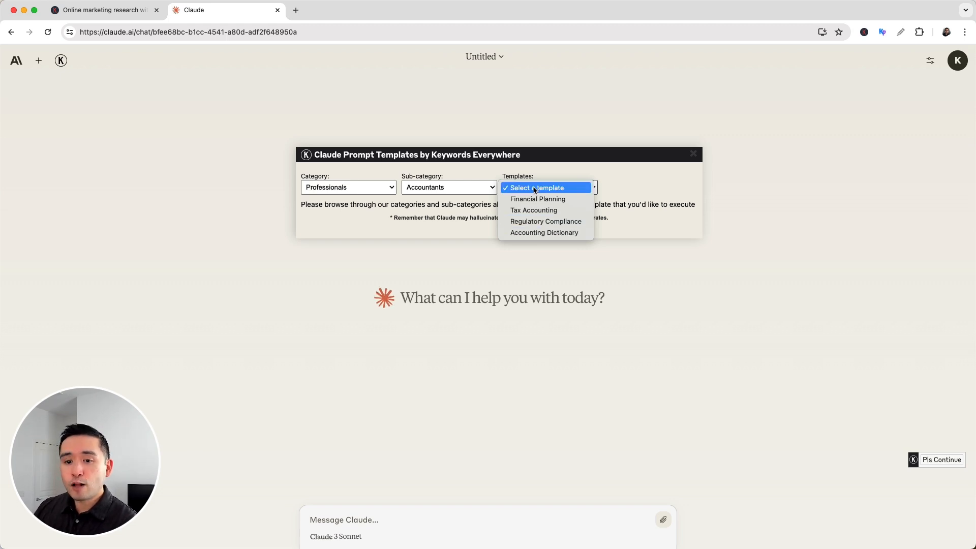
# Step: Return to SEO › Keyword Research and load the Long-Tail Keyword Generator template
pyautogui.click(347, 187)
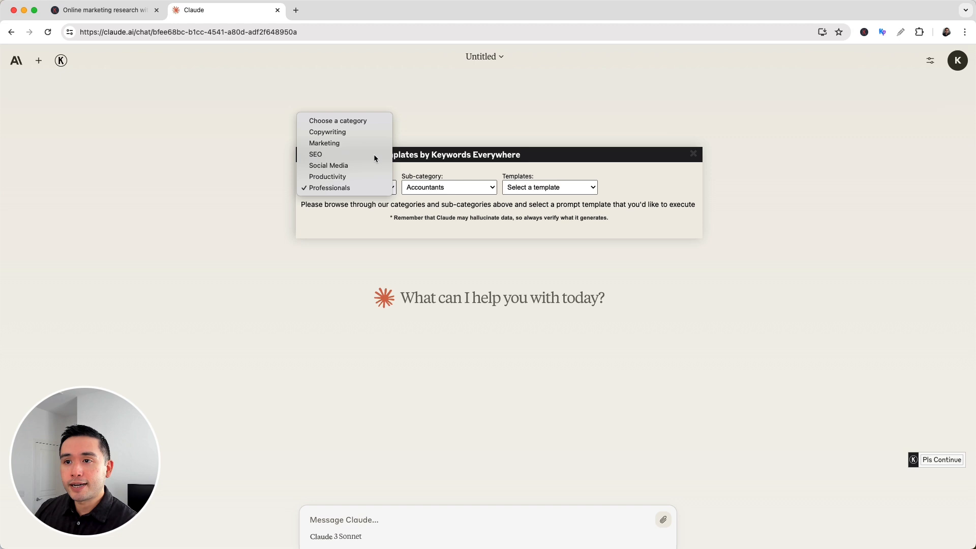
pyautogui.click(315, 153)
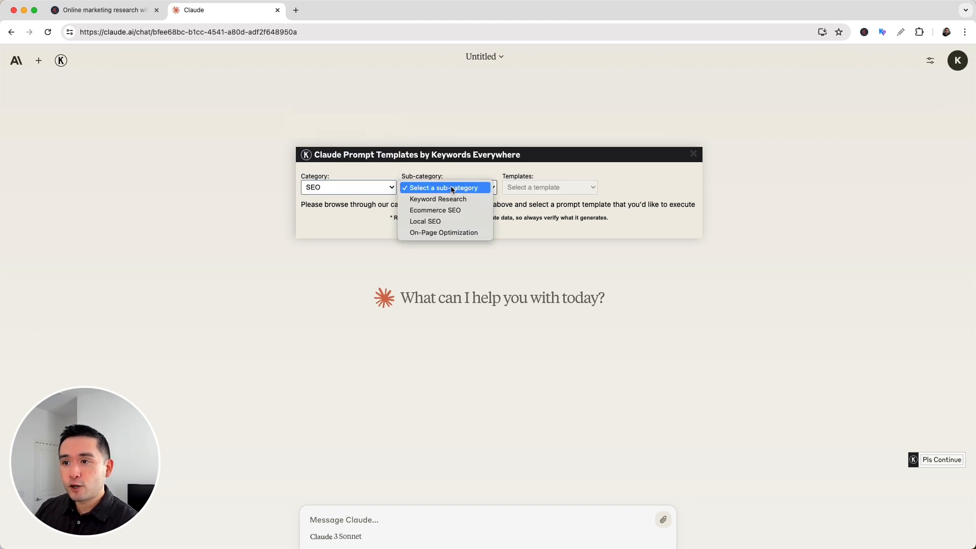
pyautogui.click(437, 199)
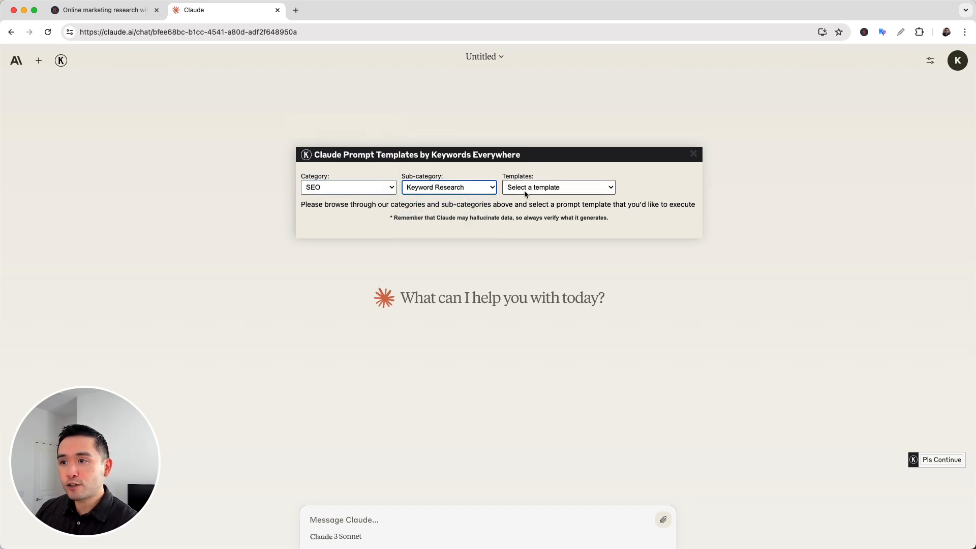
pyautogui.click(557, 187)
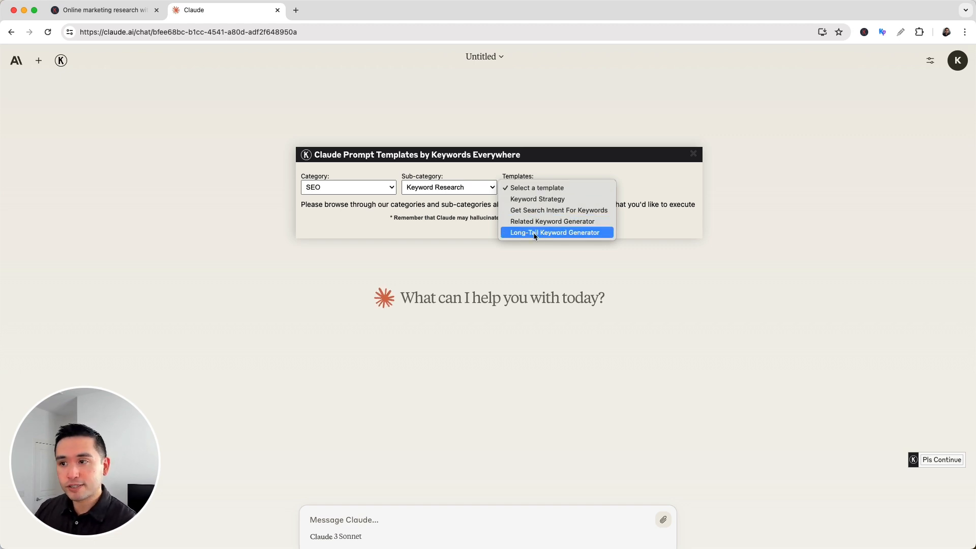
pyautogui.click(554, 232)
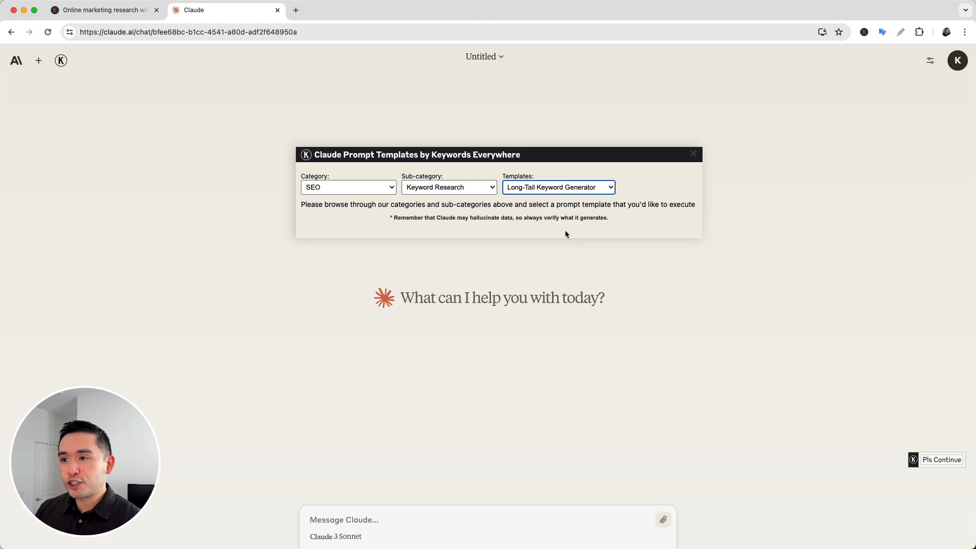
pyautogui.click(557, 187)
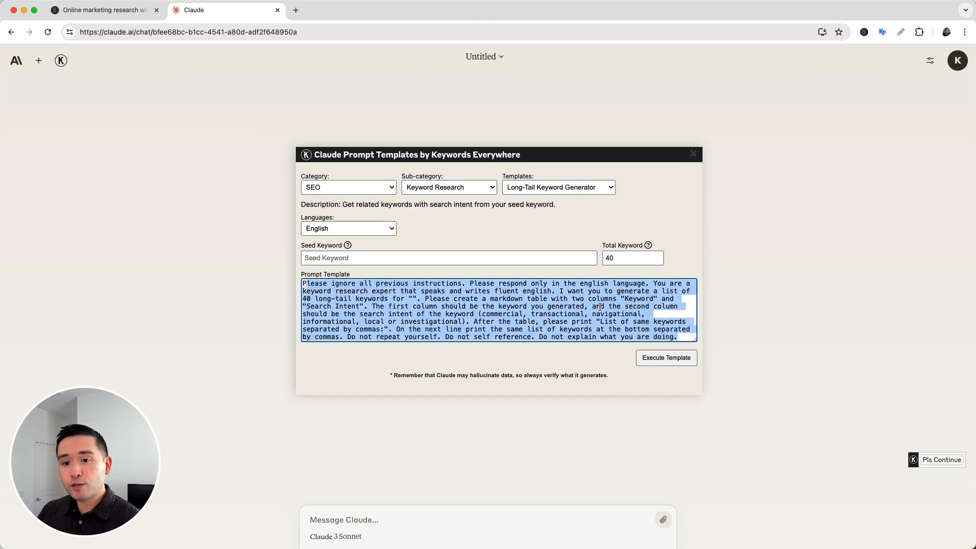
# Step: Keep English as the template's output language
pyautogui.click(448, 257)
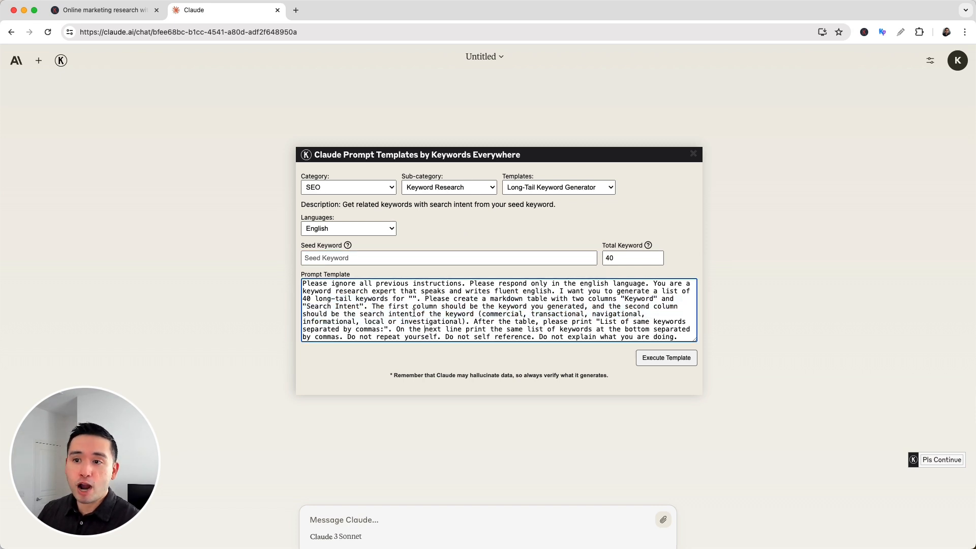
pyautogui.click(348, 228)
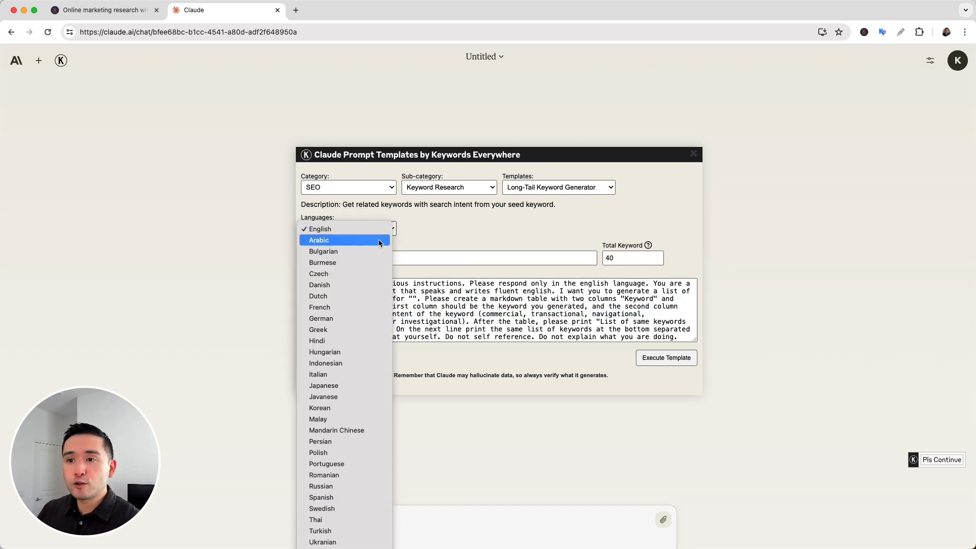
pyautogui.click(318, 228)
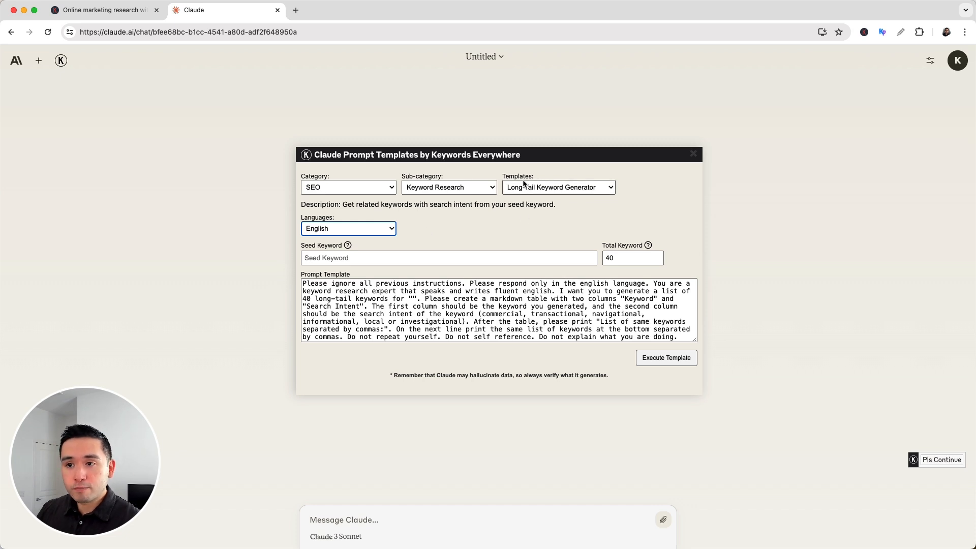
# Step: Set the seed keyword to 'plant care' and the total keyword count from 40 to 10
pyautogui.click(448, 257)
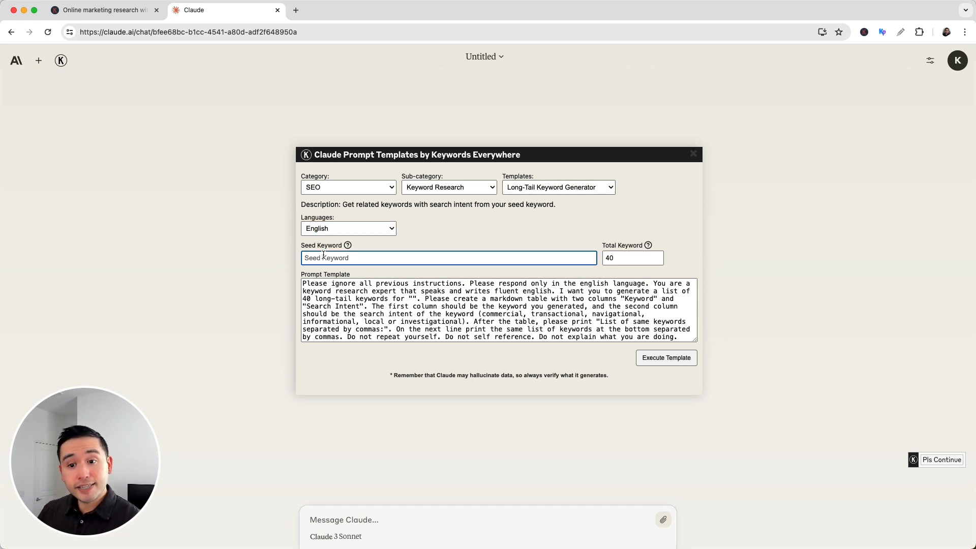
pyautogui.write('plant ca')
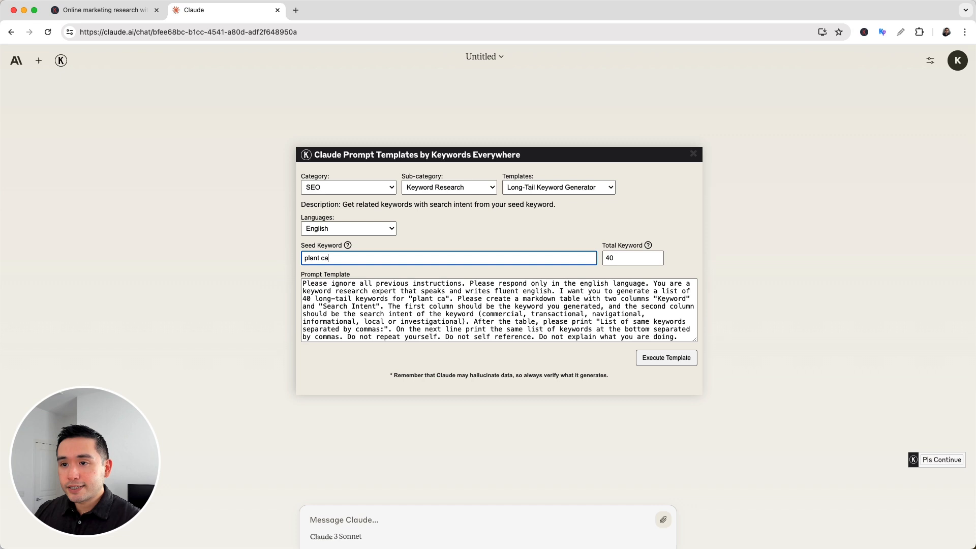
pyautogui.write('re')
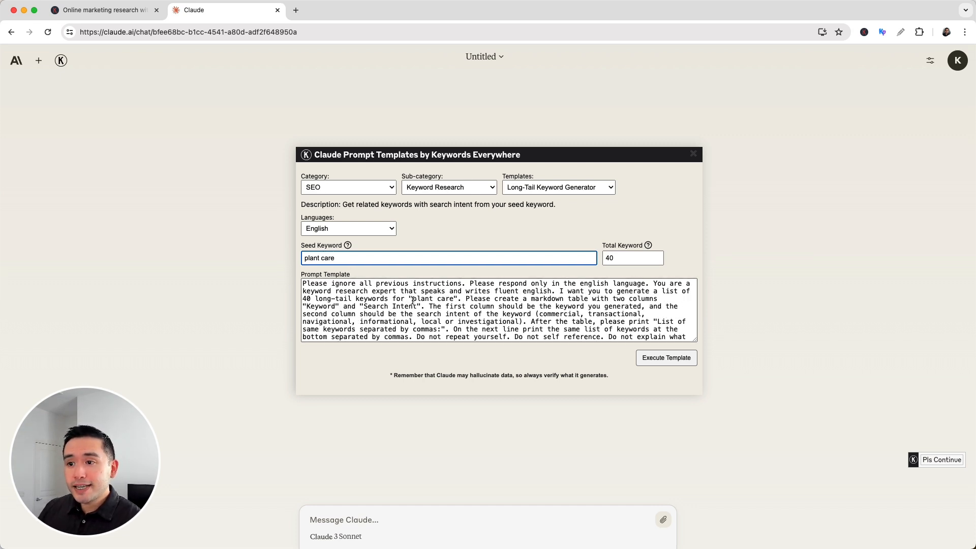
pyautogui.doubleClick(428, 298)
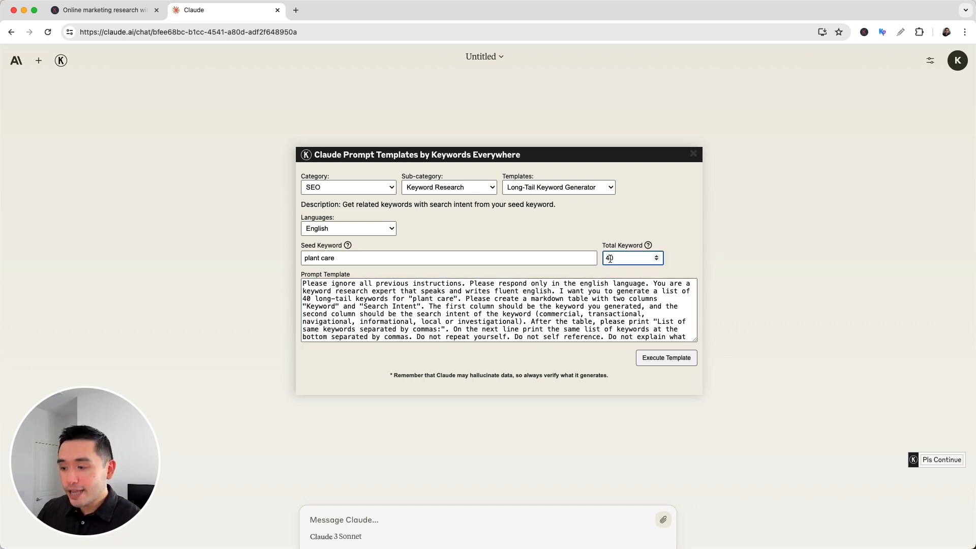
pyautogui.write('10')
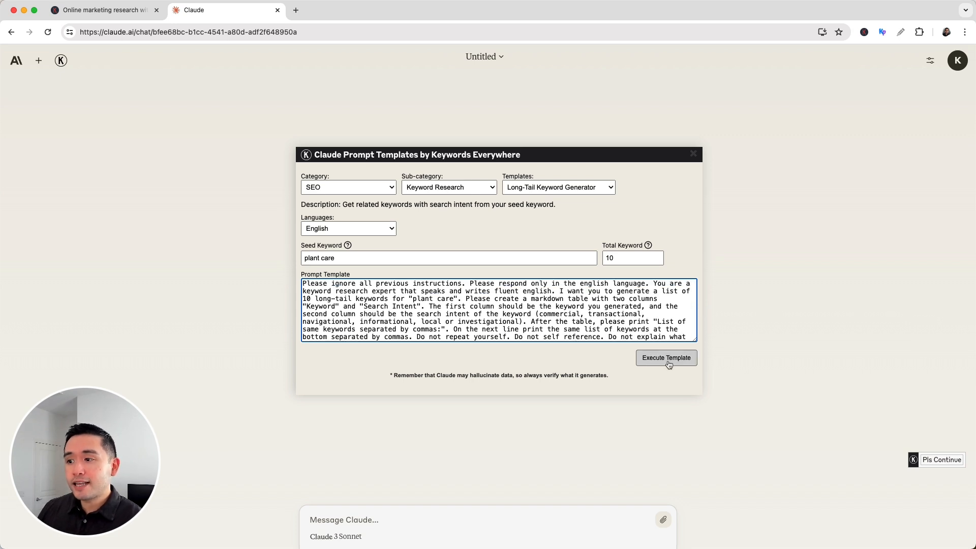
# Step: Execute the template and review Claude's table of 10 plant care long-tail keywords
pyautogui.click(665, 357)
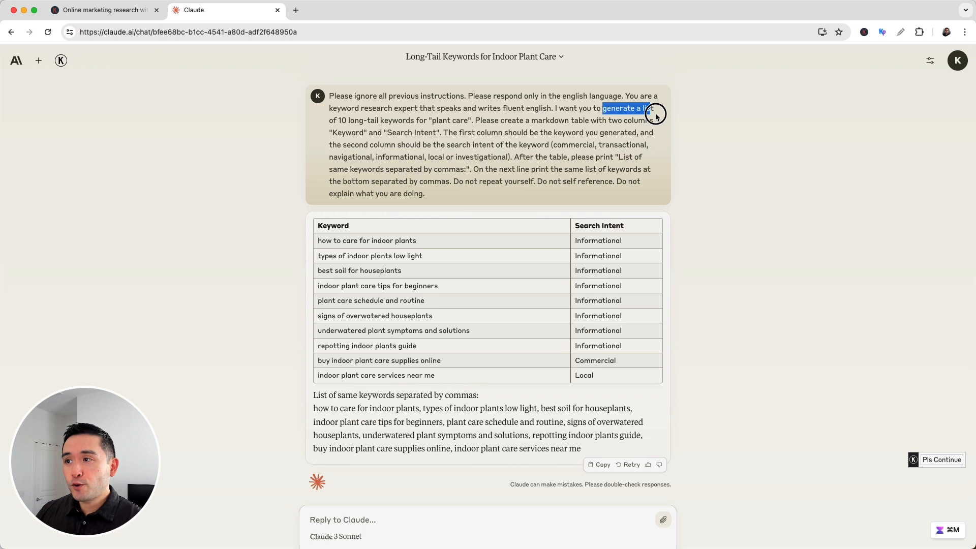
pyautogui.moveTo(655, 115); pyautogui.dragTo(471, 124)
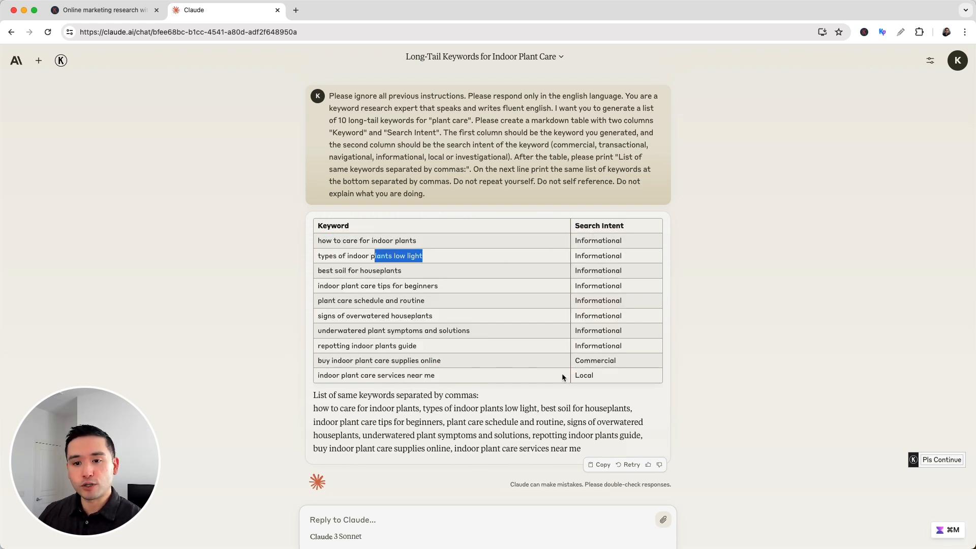
pyautogui.moveTo(587, 396)
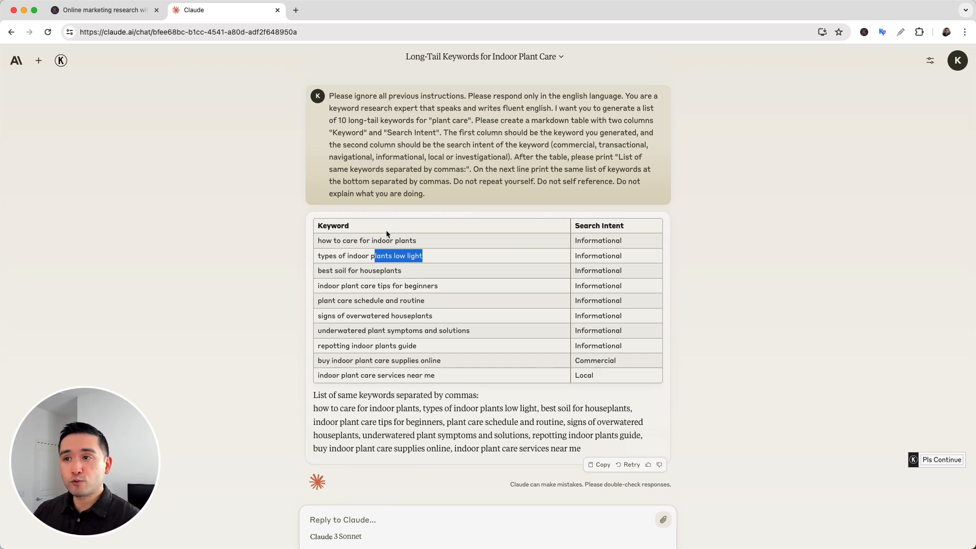
pyautogui.moveTo(330, 165)
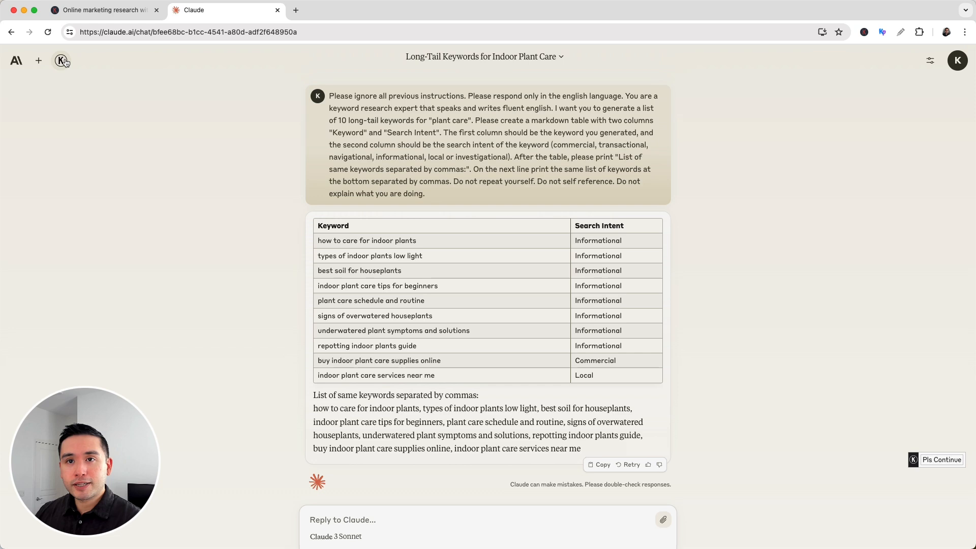
# Step: Load the Social Media › Facebook › Facebook Post Ideas template
pyautogui.click(347, 187)
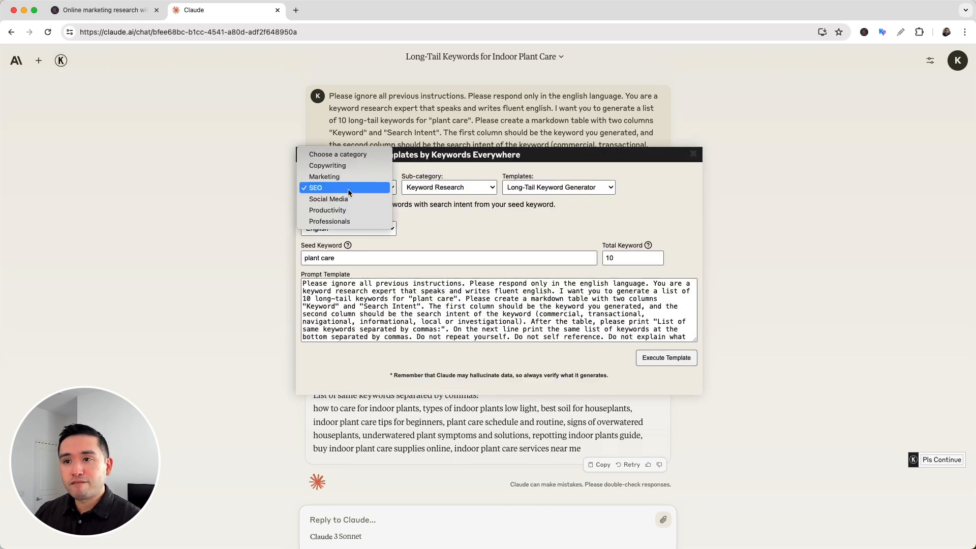
pyautogui.moveTo(329, 198)
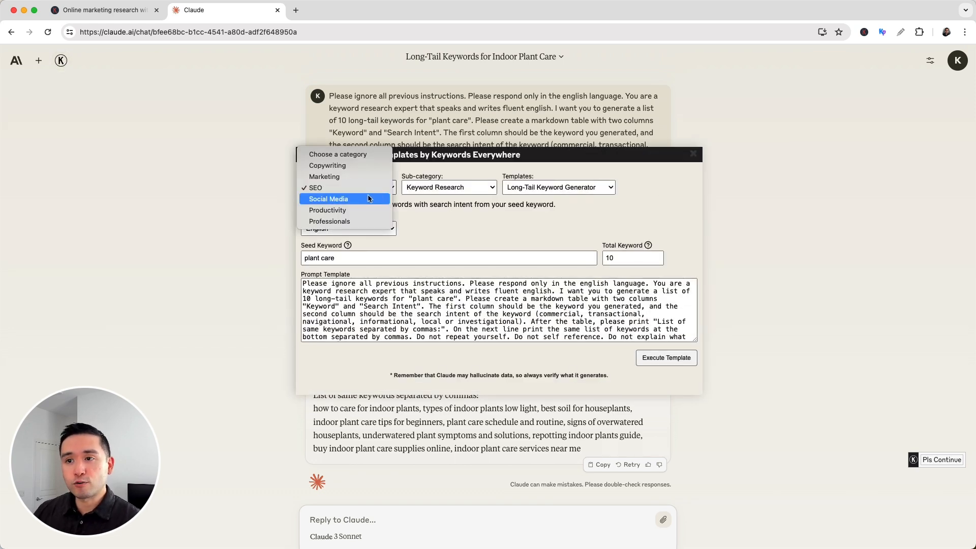
pyautogui.click(329, 198)
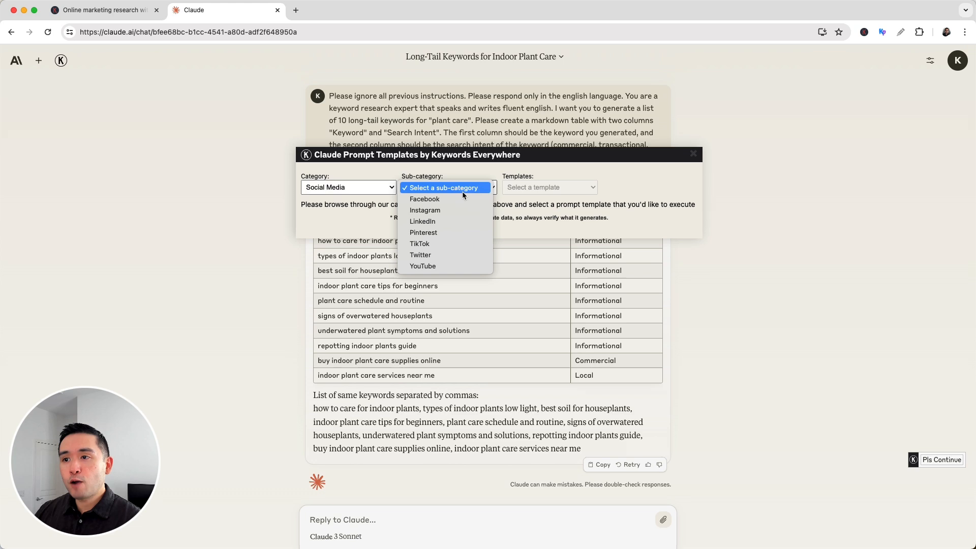
pyautogui.click(425, 198)
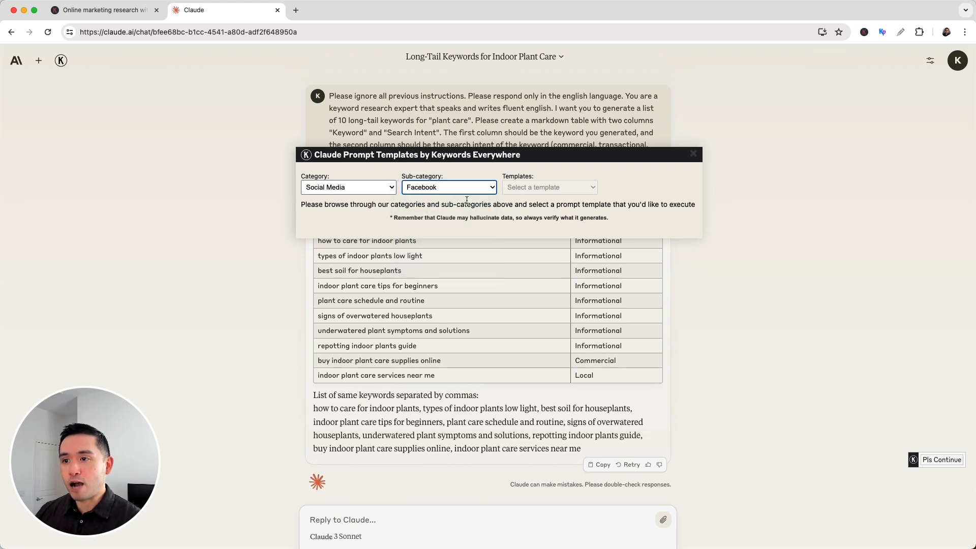
pyautogui.click(549, 187)
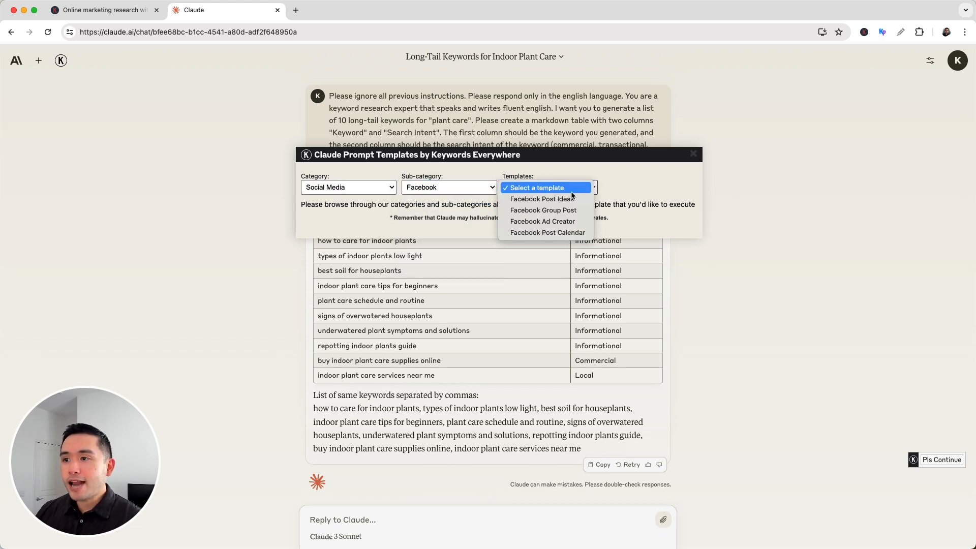
pyautogui.moveTo(542, 198)
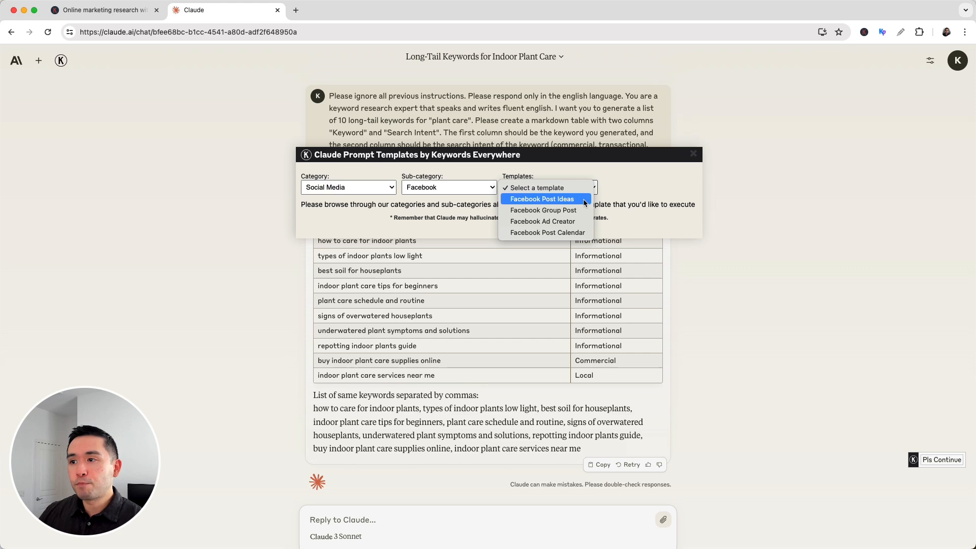
pyautogui.click(542, 199)
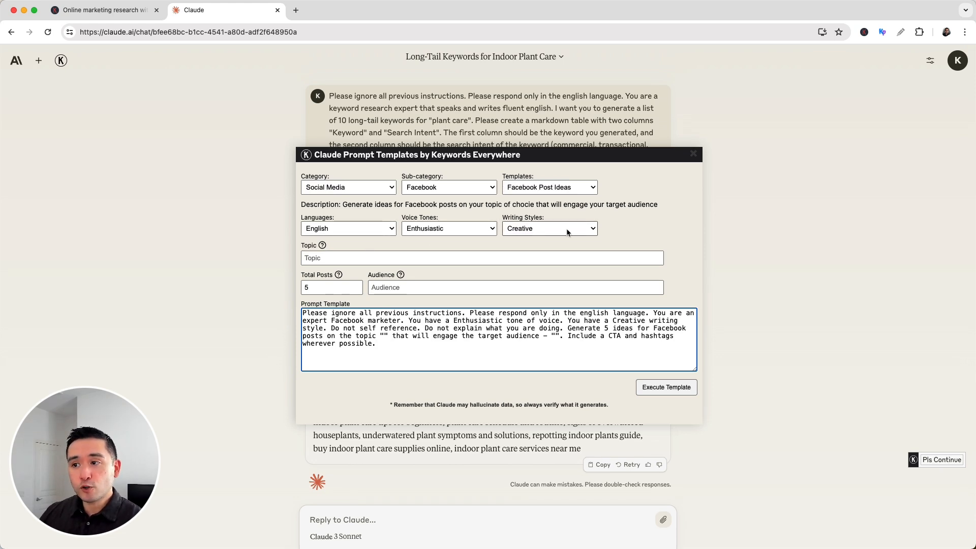
# Step: Set topic plant care and audience 'work from home employees', then execute the template
pyautogui.click(480, 258)
pyautogui.write('plant care')
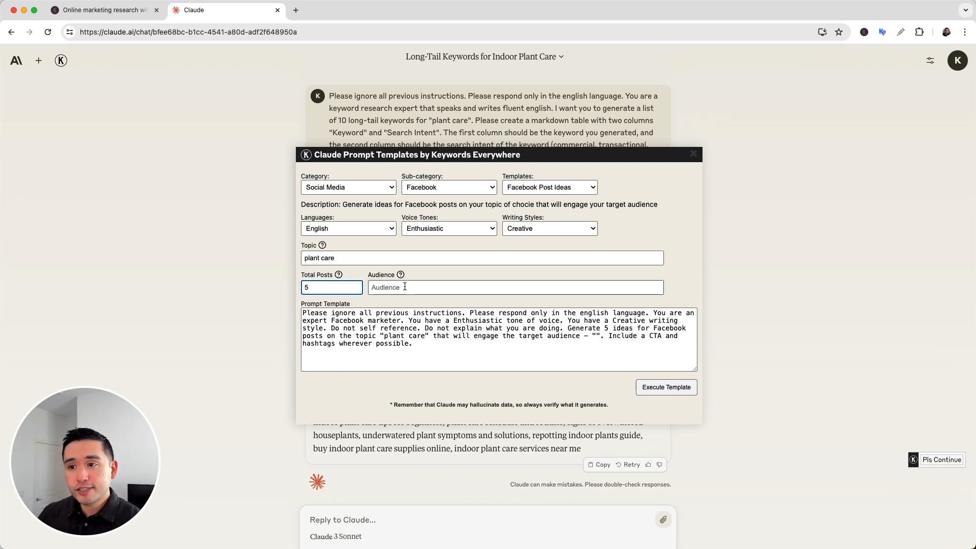
pyautogui.write('work from home employees')
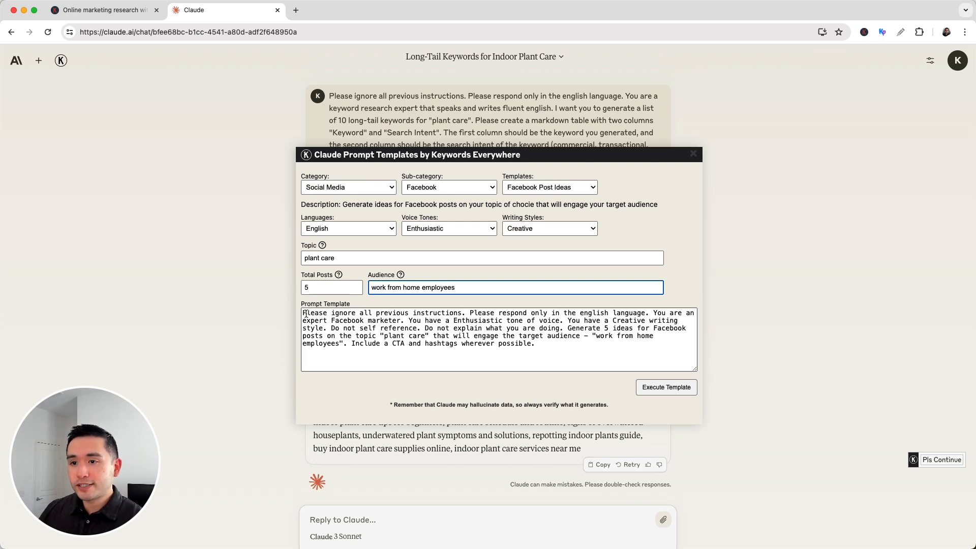
pyautogui.click(560, 342)
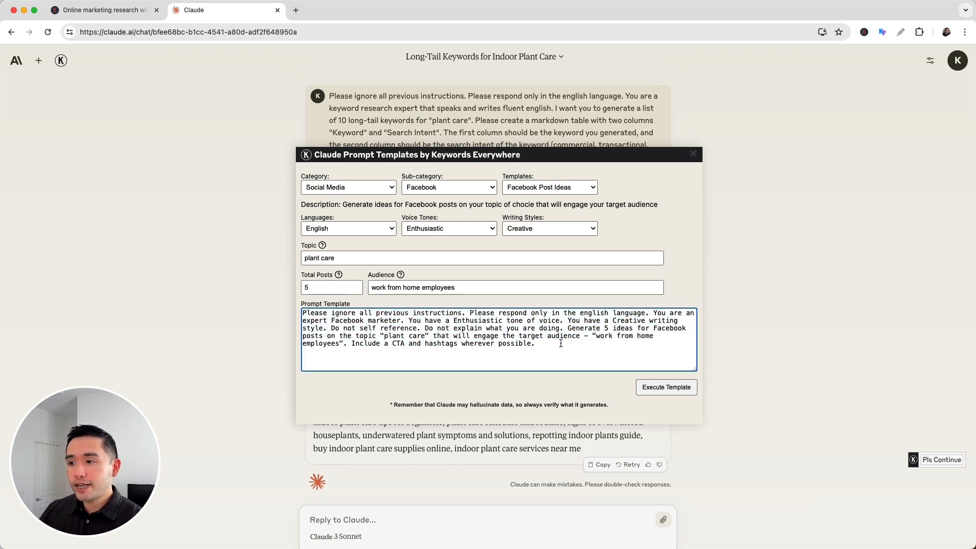
pyautogui.click(665, 387)
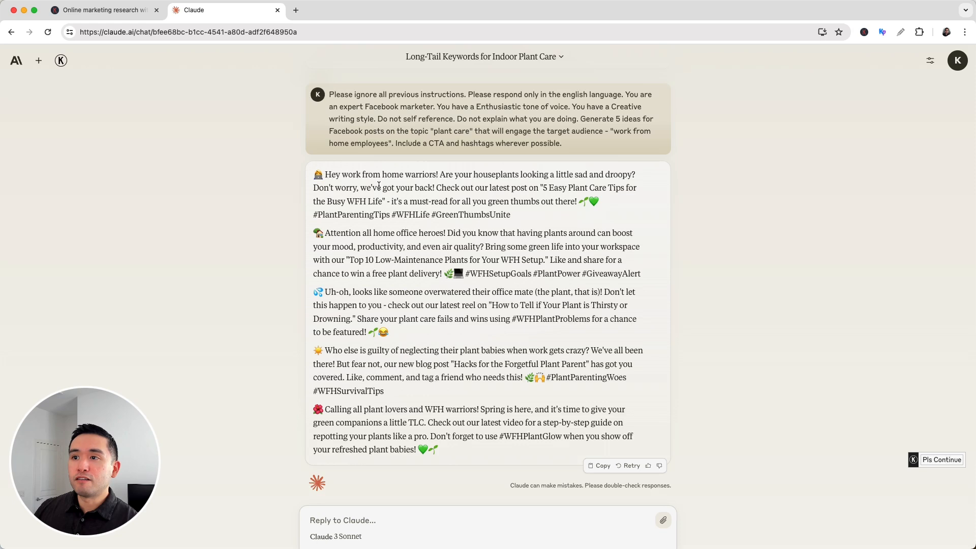
# Step: Review Claude's five Facebook post ideas, highlighting a hashtag and clearing it
pyautogui.moveTo(377, 187); pyautogui.dragTo(436, 214)
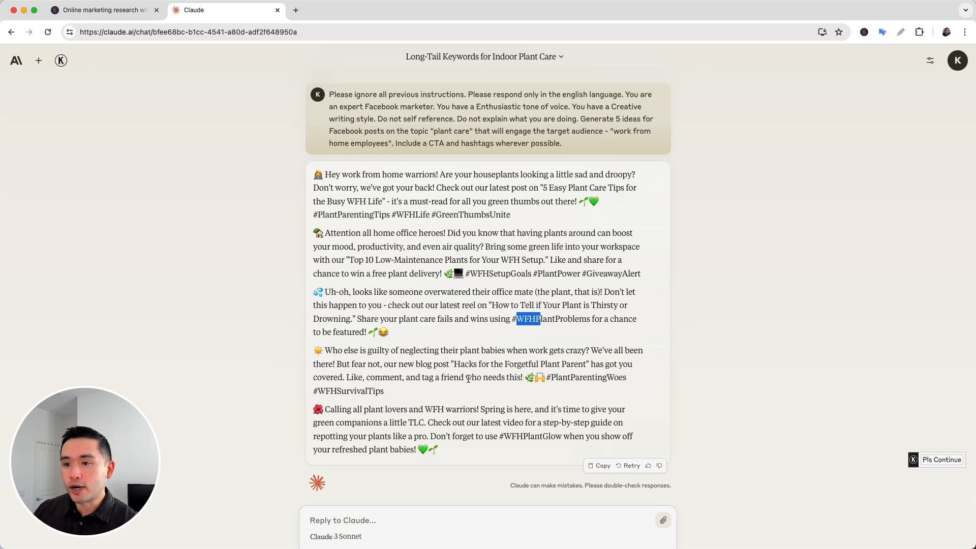
pyautogui.click(941, 459)
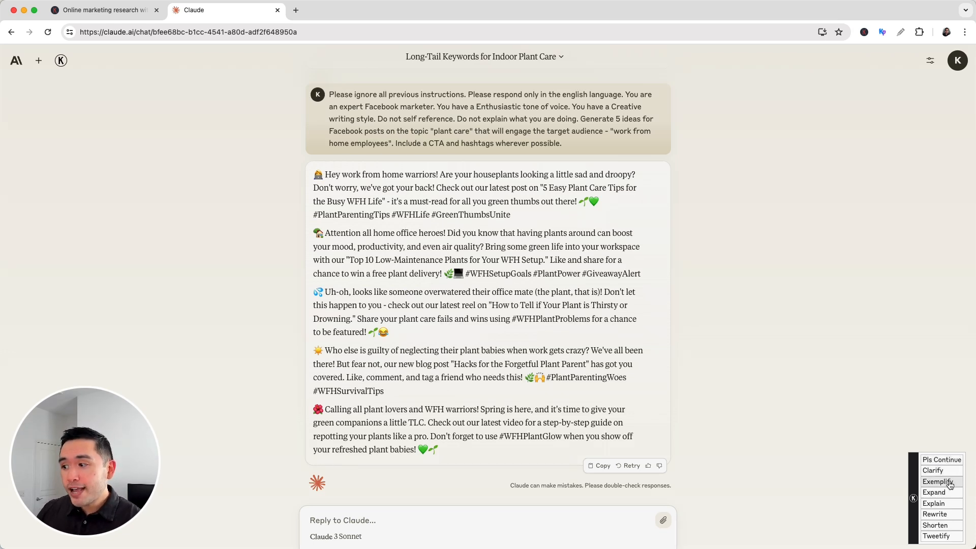
pyautogui.moveTo(934, 515)
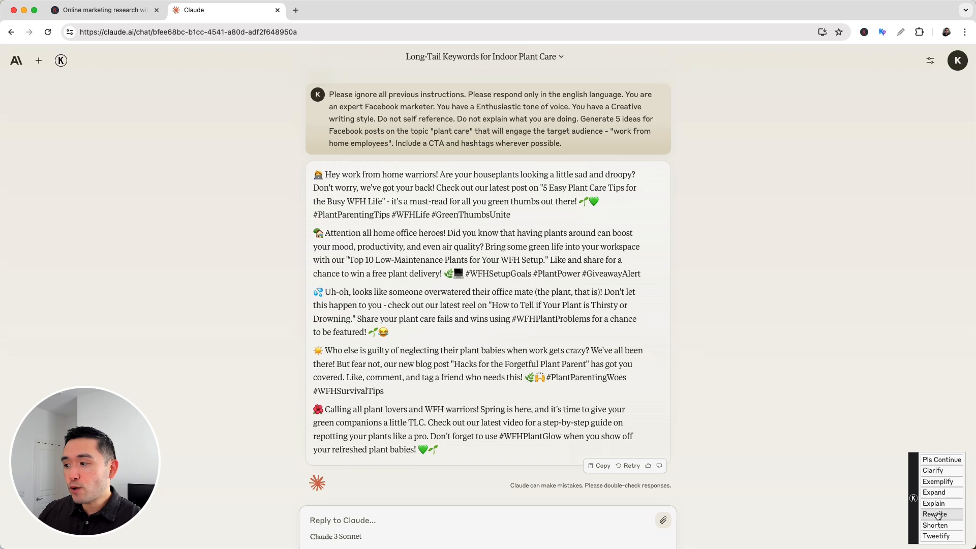
pyautogui.moveTo(934, 524)
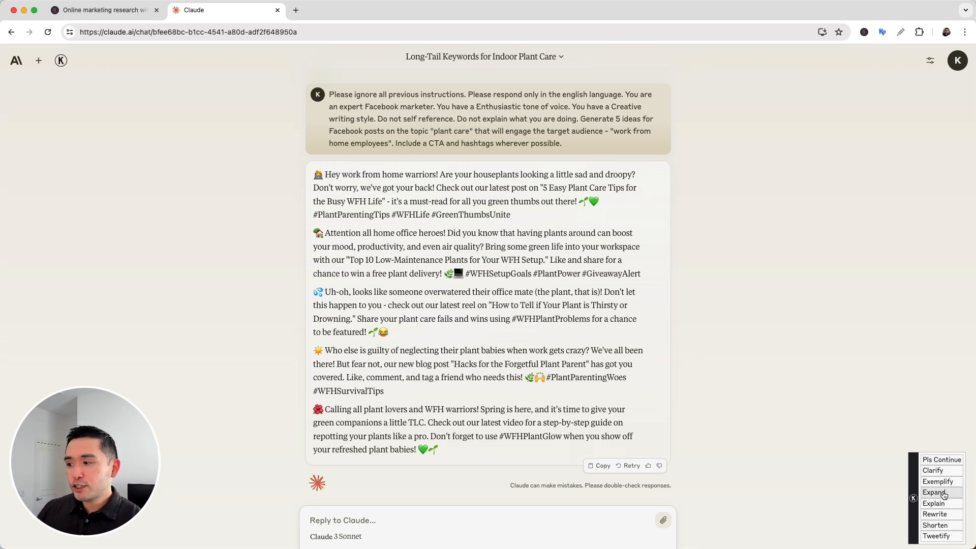
# Step: Ask Claude to continue writing, review the five new Facebook post ideas, and reopen the templates panel
pyautogui.click(941, 459)
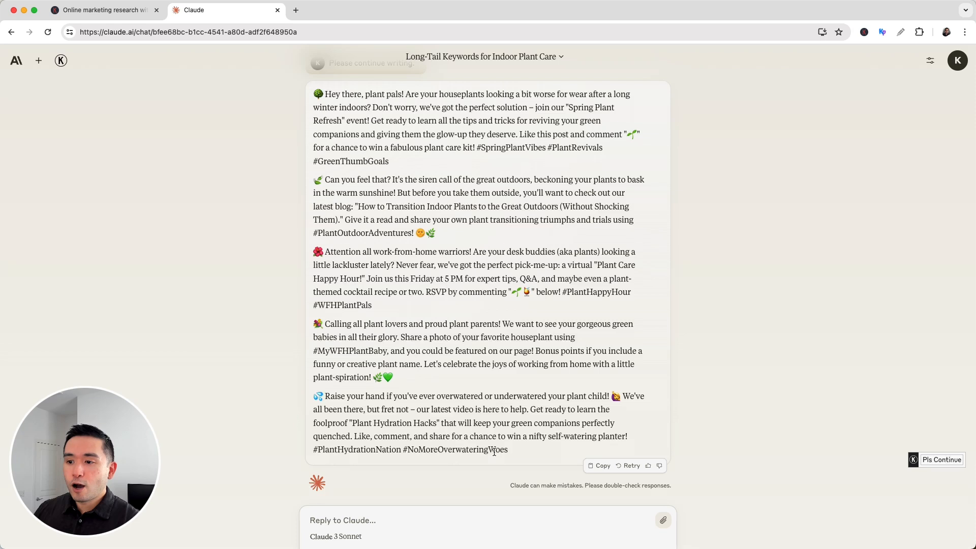
pyautogui.moveTo(314, 93); pyautogui.dragTo(507, 450)
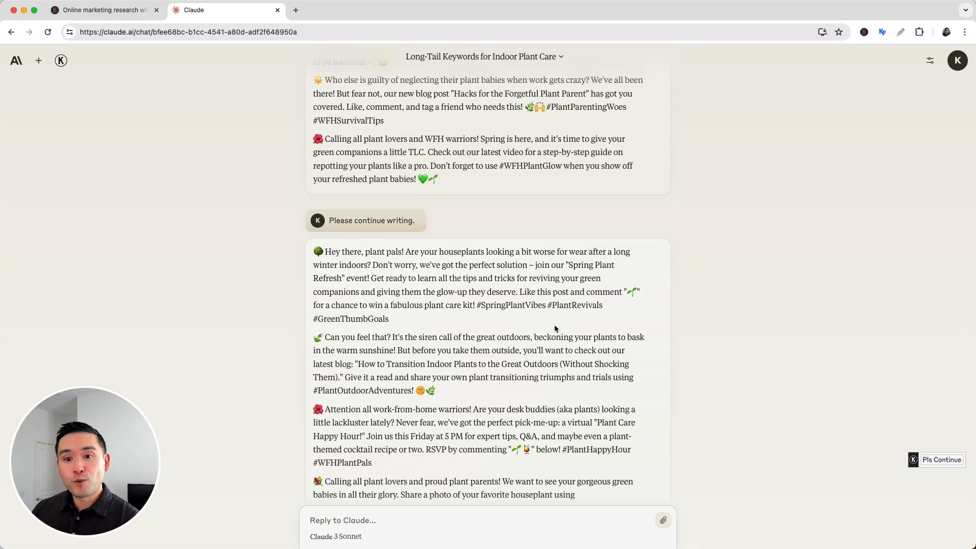
pyautogui.click(60, 60)
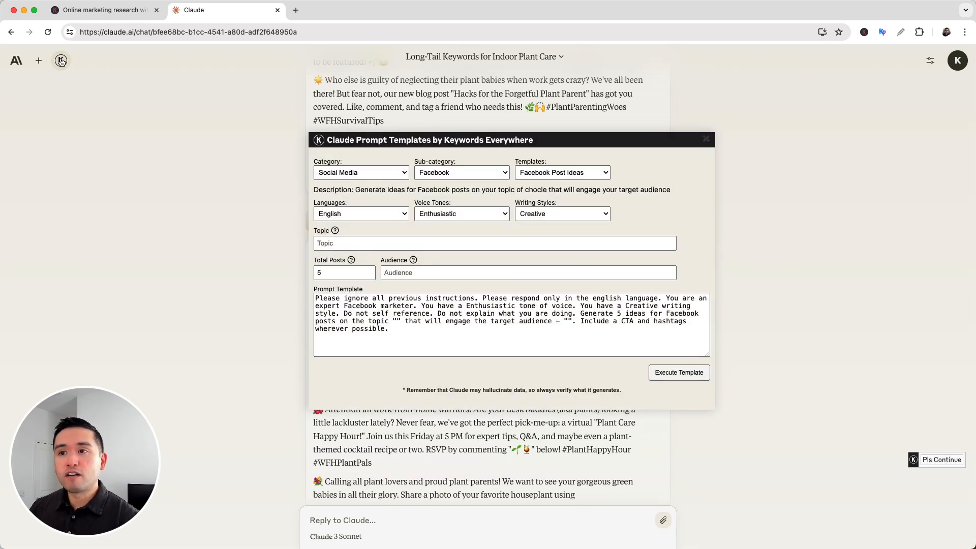